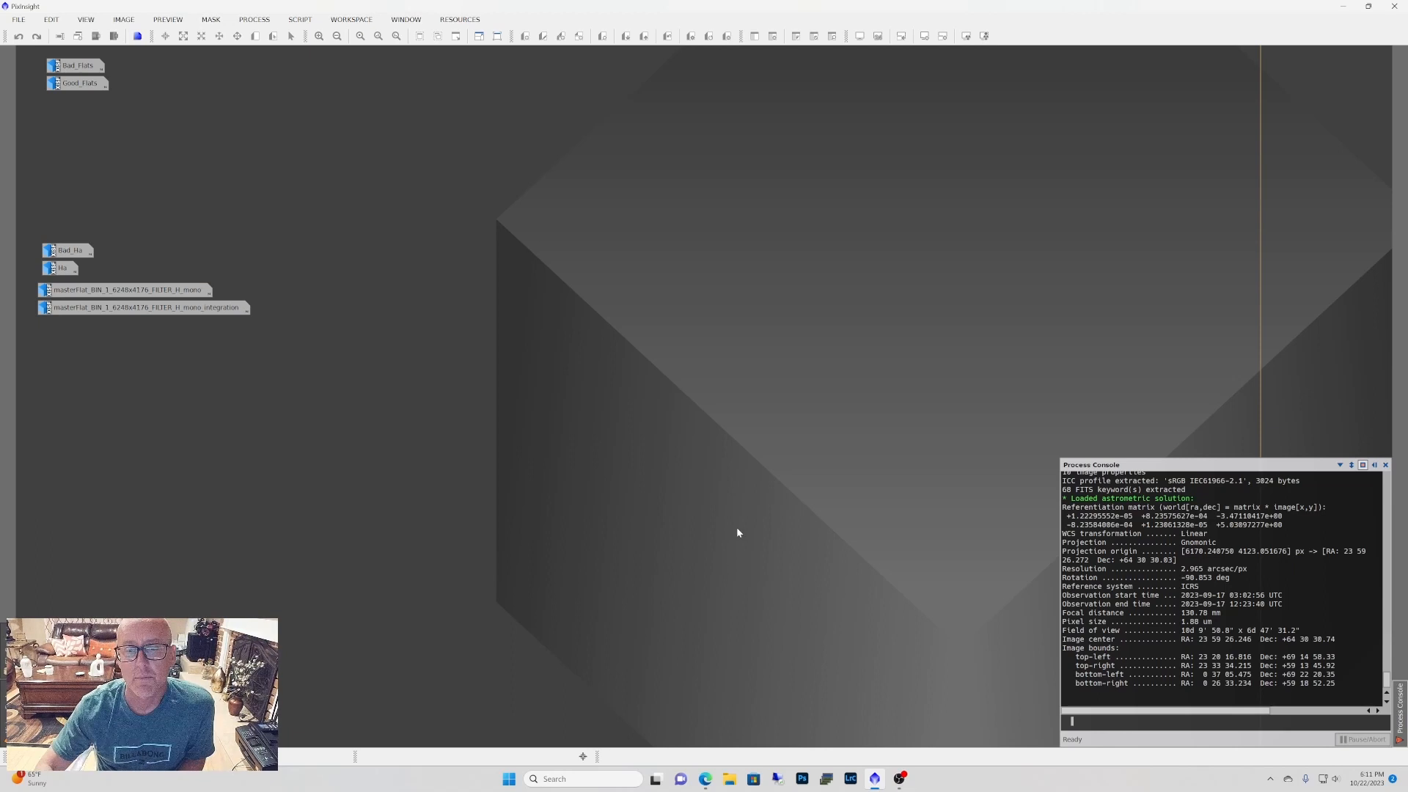
mouse_move(611, 410)
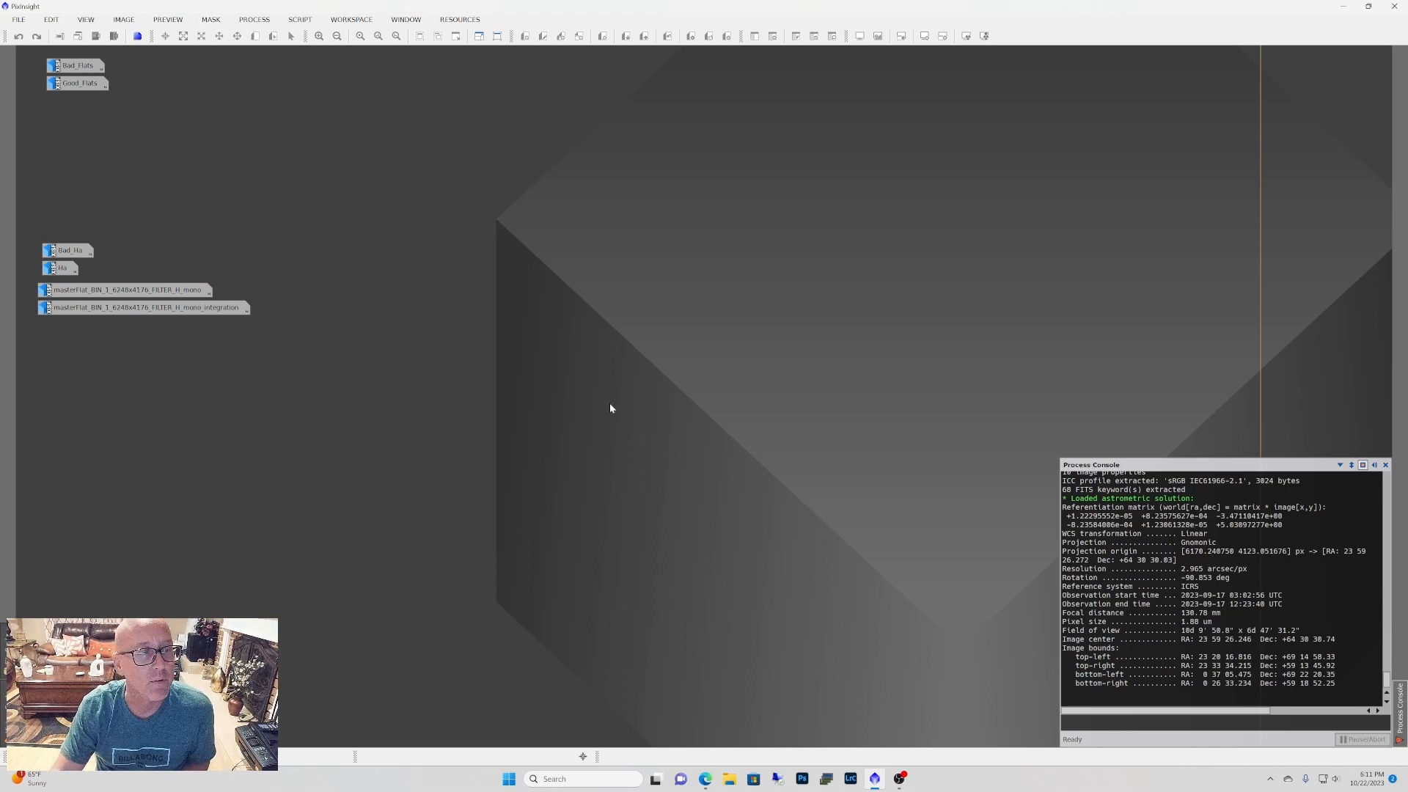
mouse_move(539, 502)
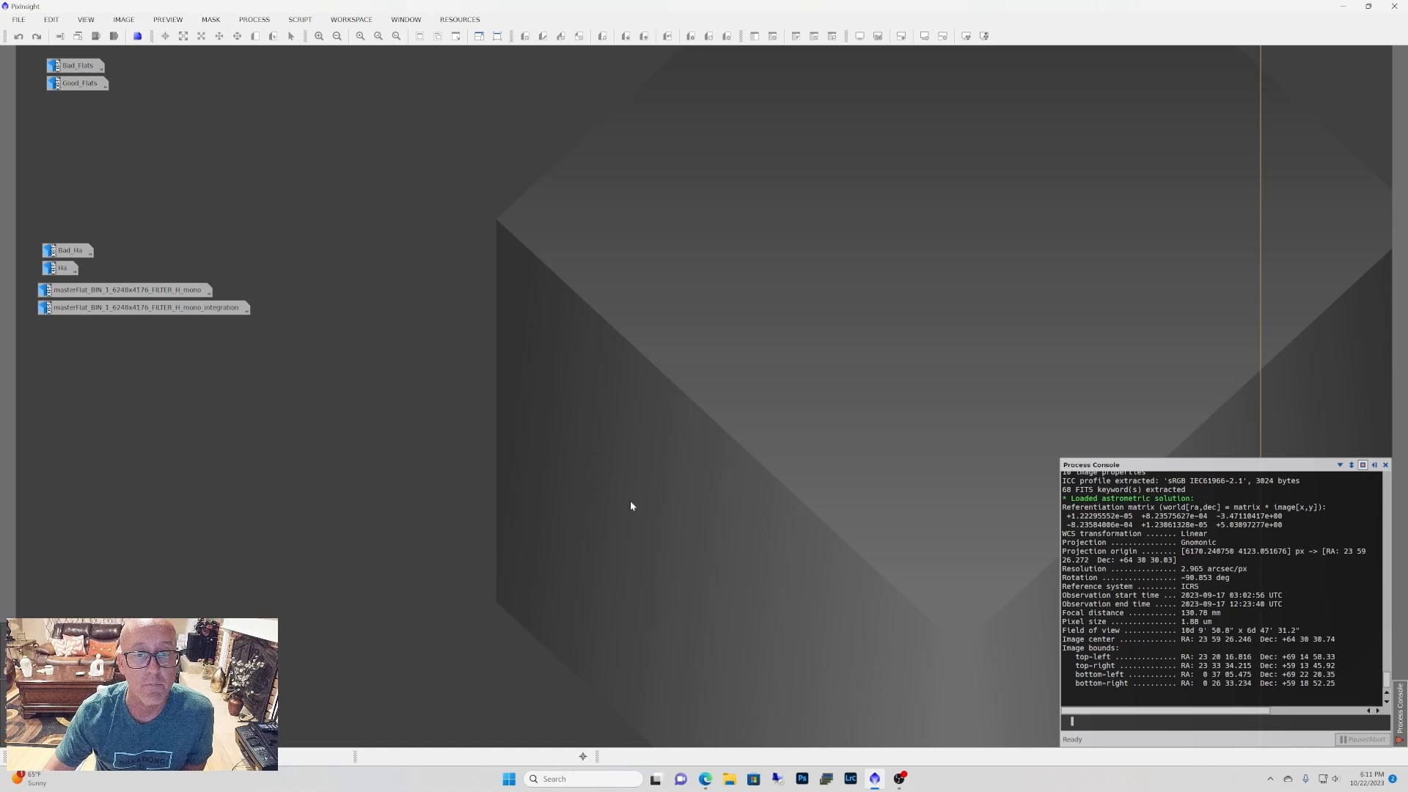
mouse_move(401, 382)
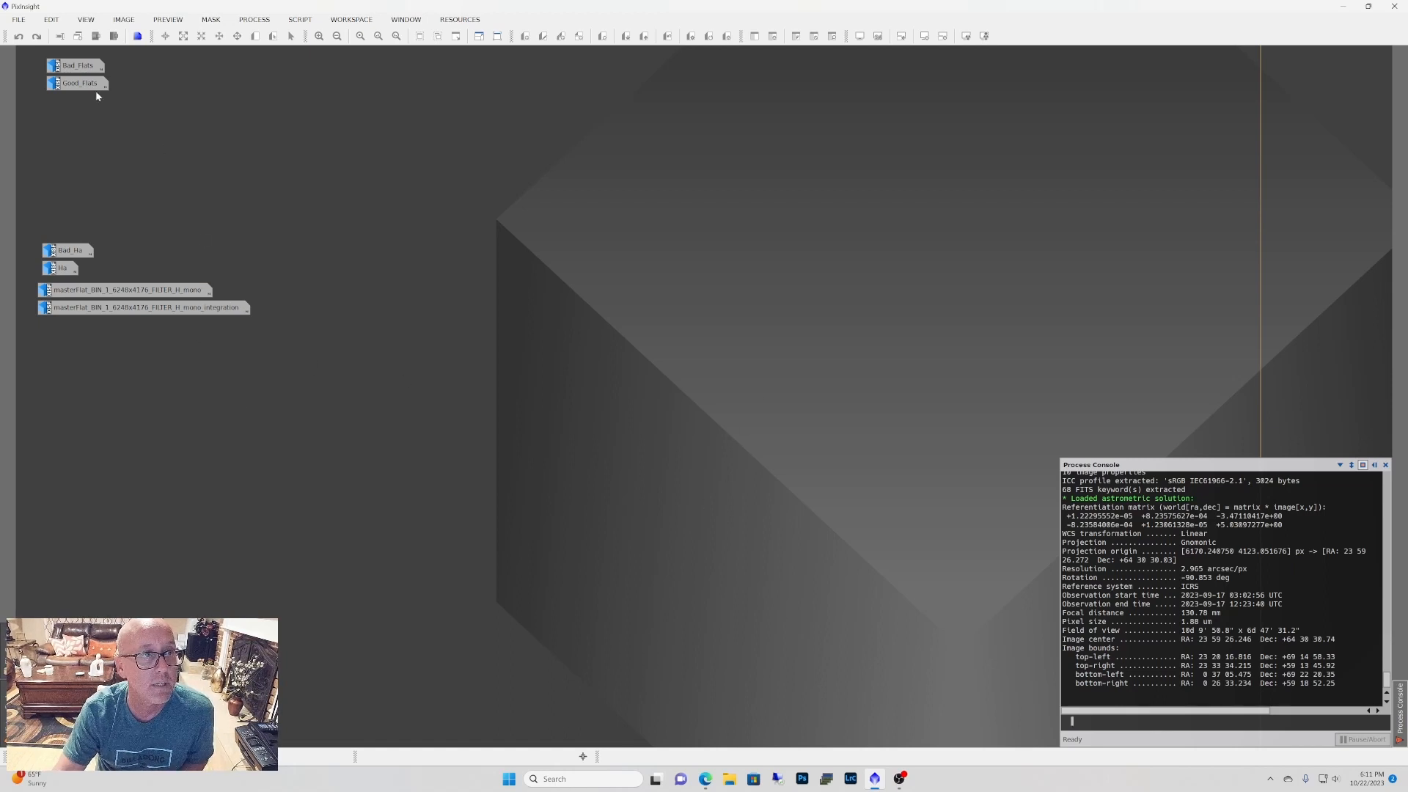
mouse_move(79, 82)
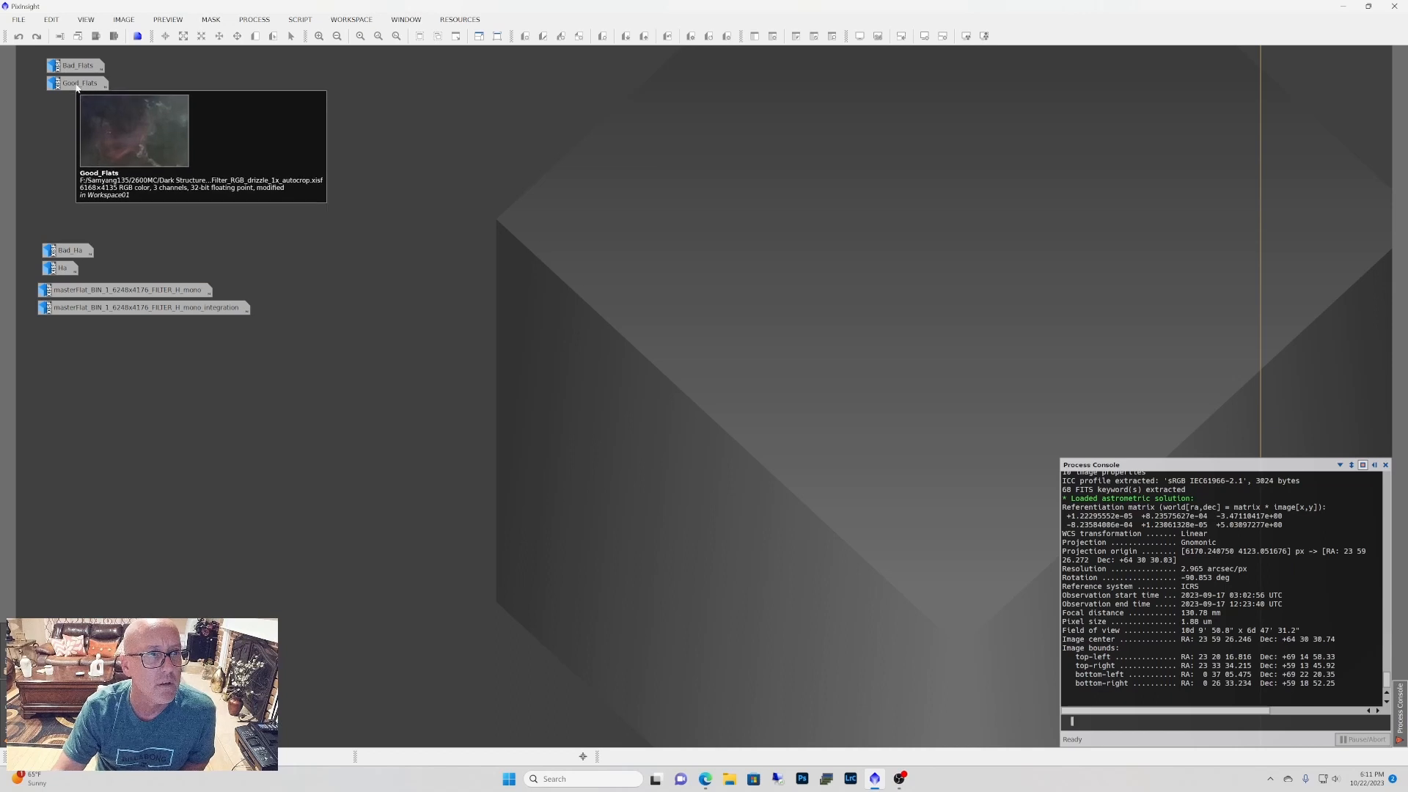
Step: Restore the Bad_Flats image window to view its vignetted corners
click(78, 65)
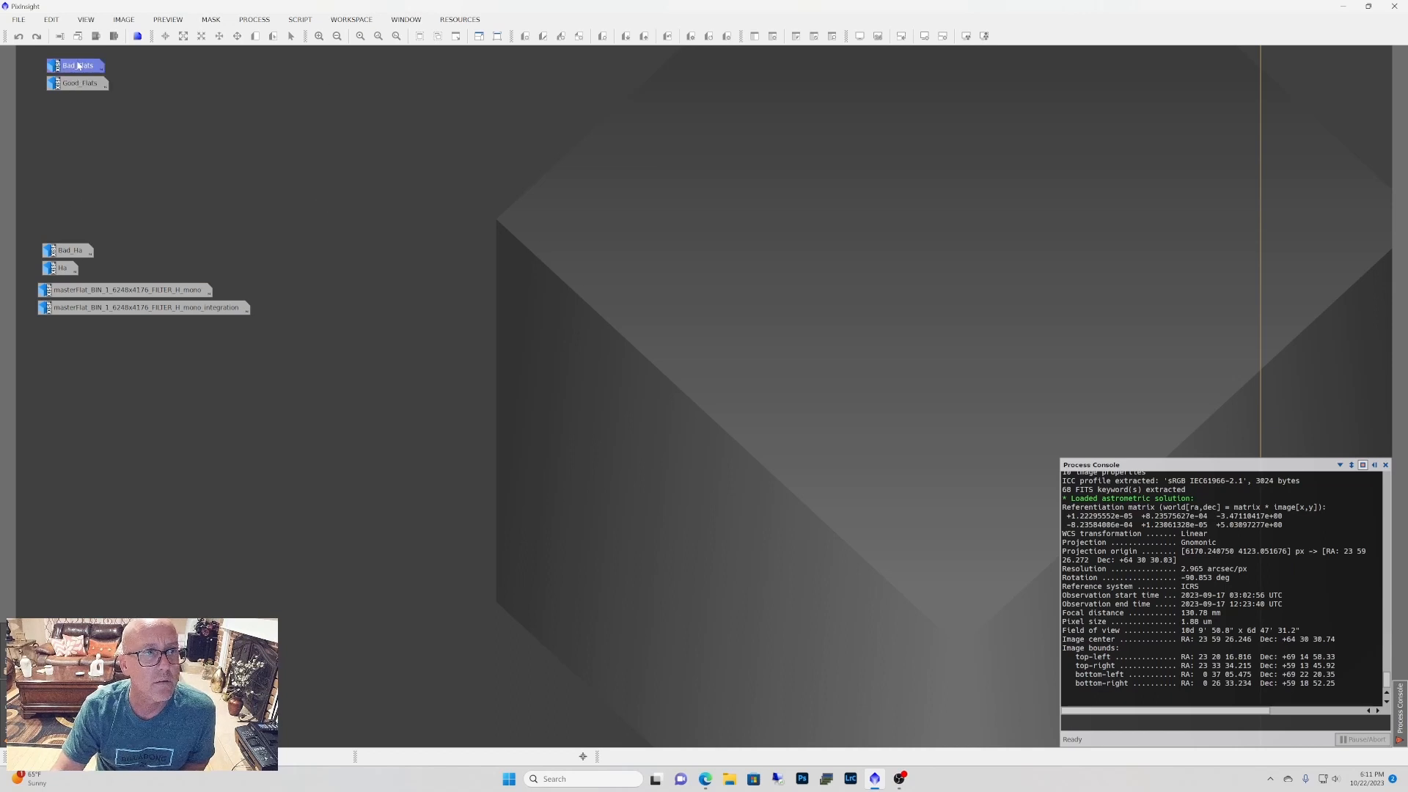
double_click(74, 64)
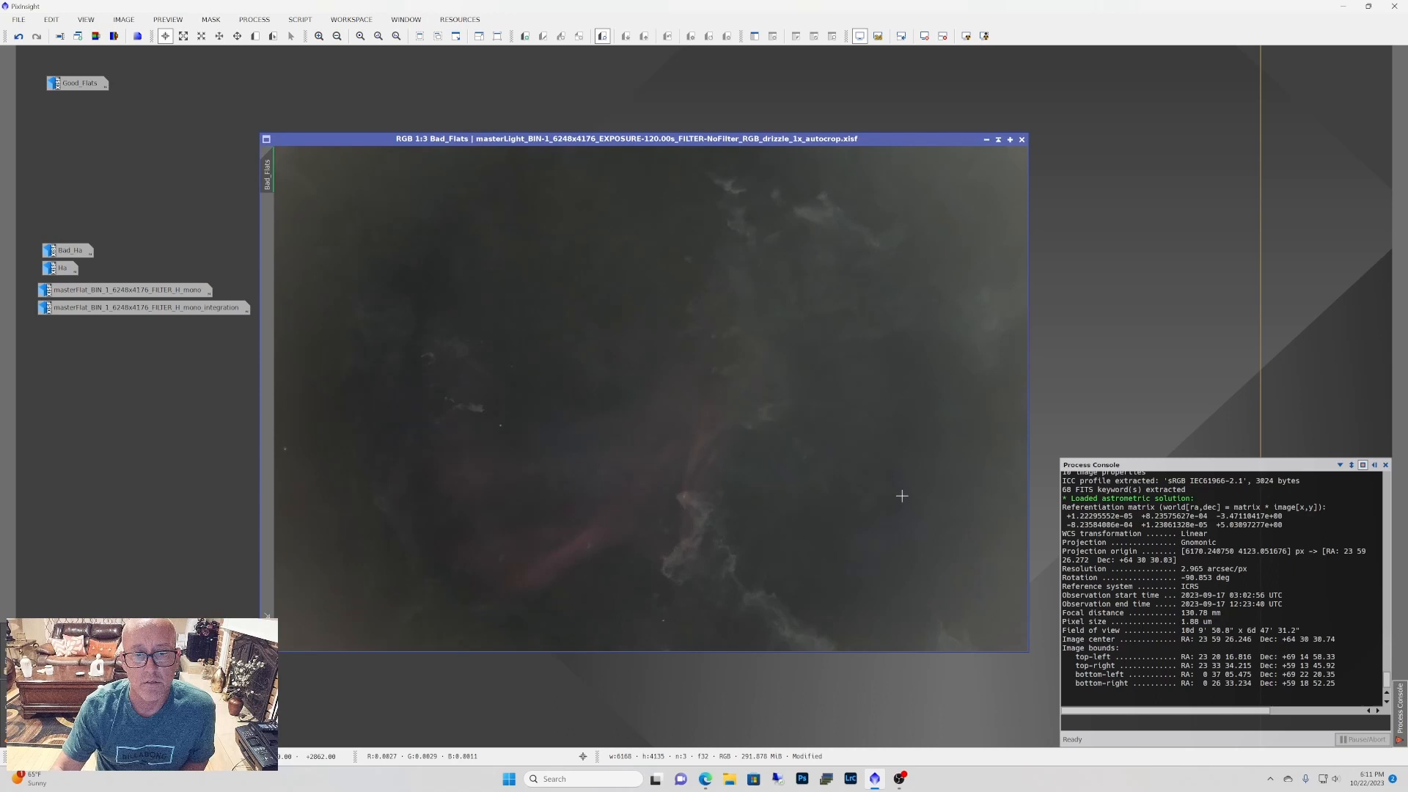
mouse_move(911, 446)
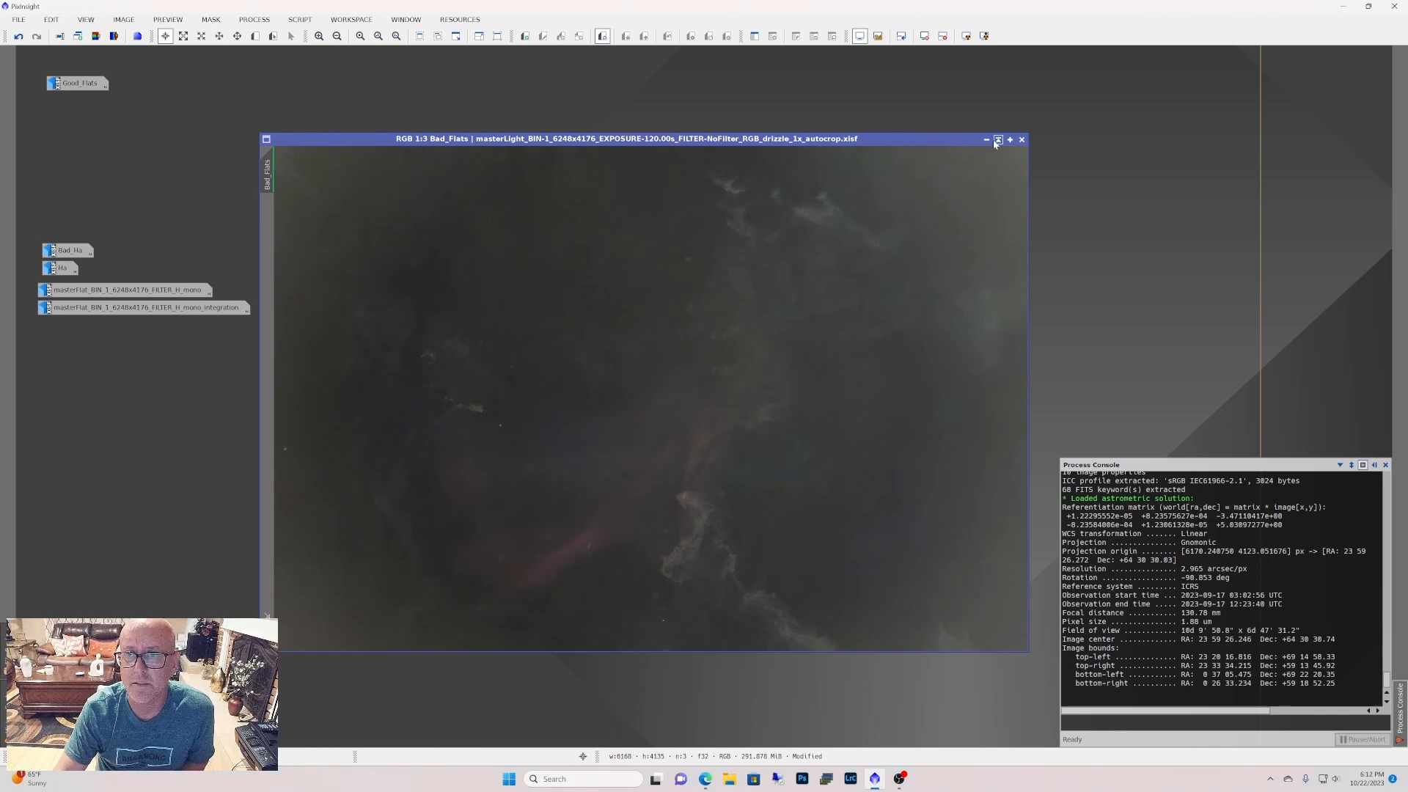
mouse_move(985, 141)
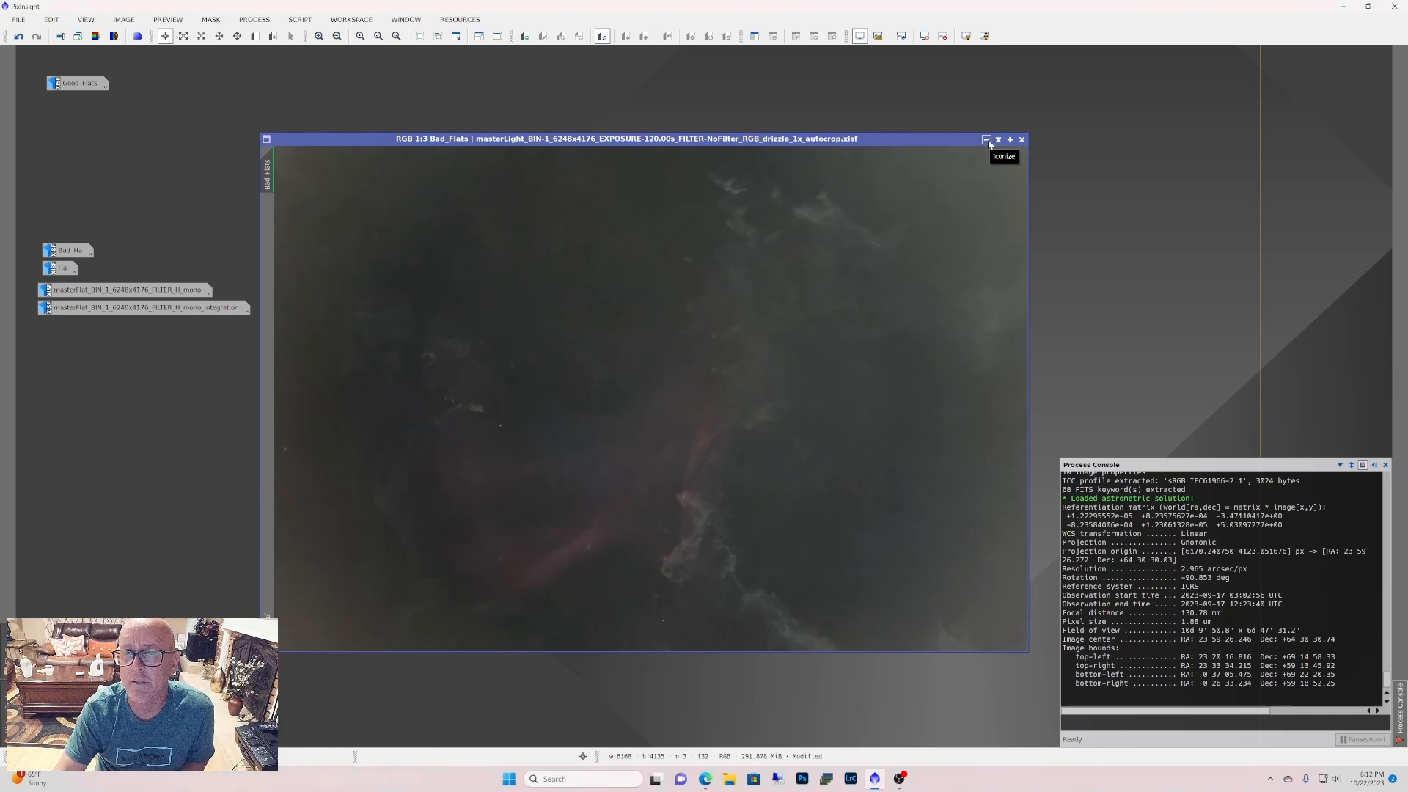
mouse_move(649, 411)
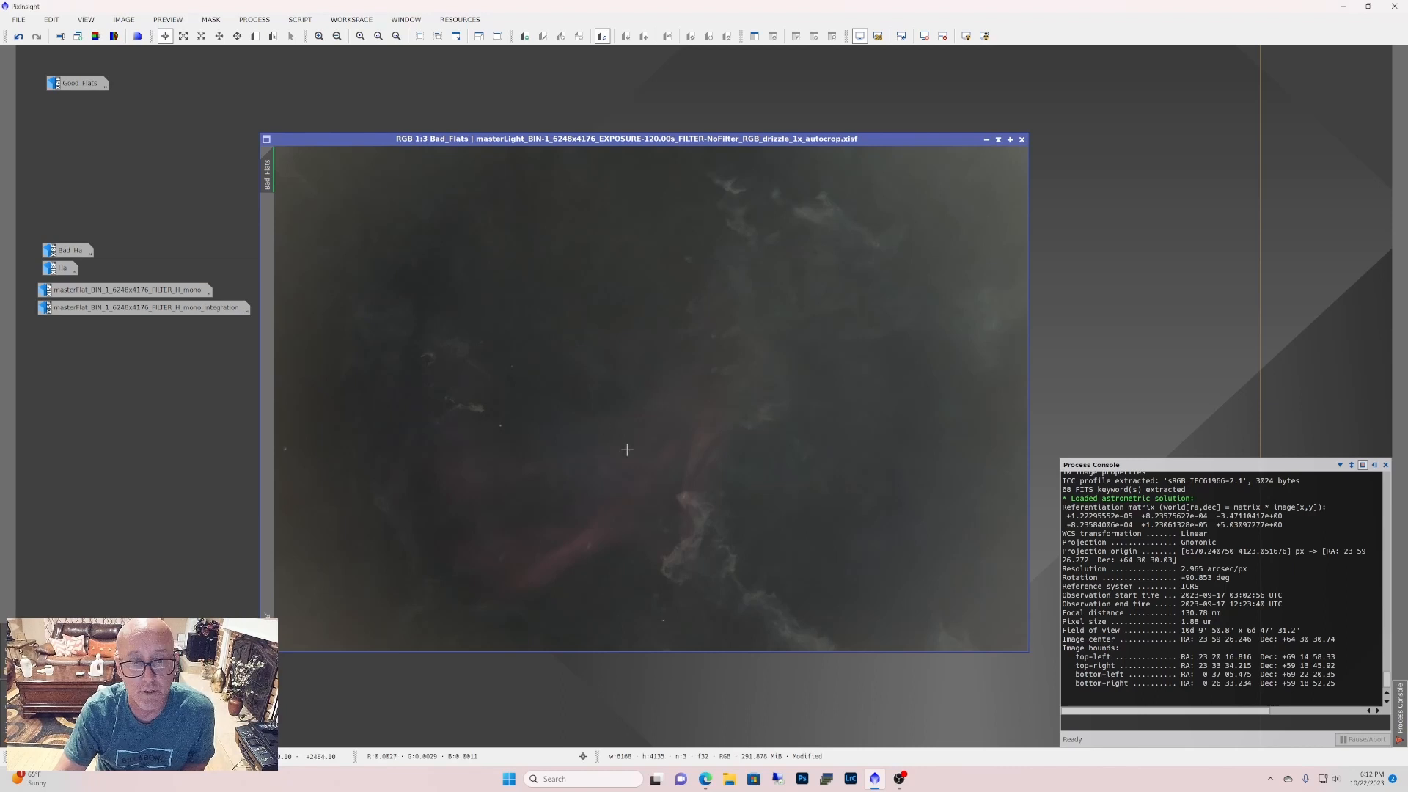
mouse_move(548, 334)
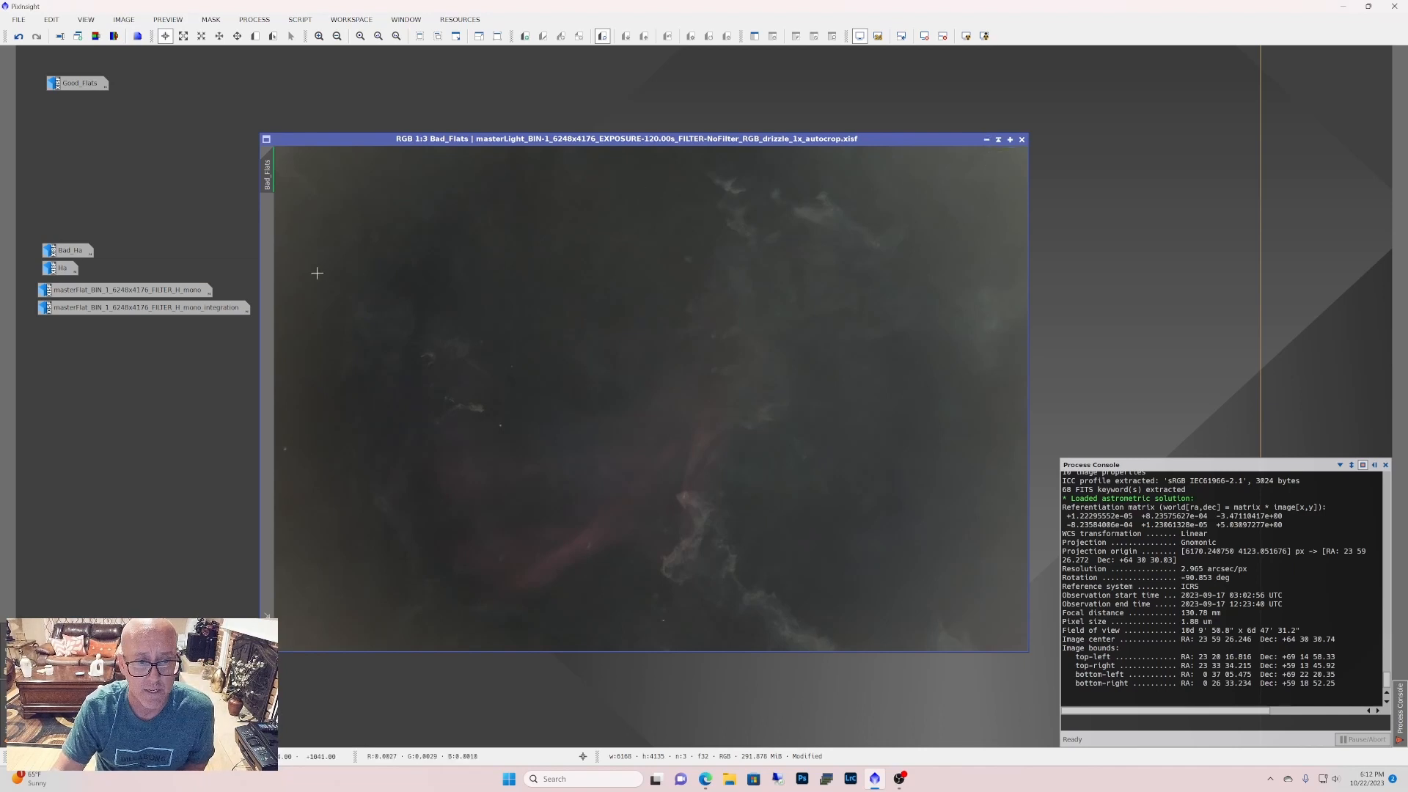
mouse_move(1016, 339)
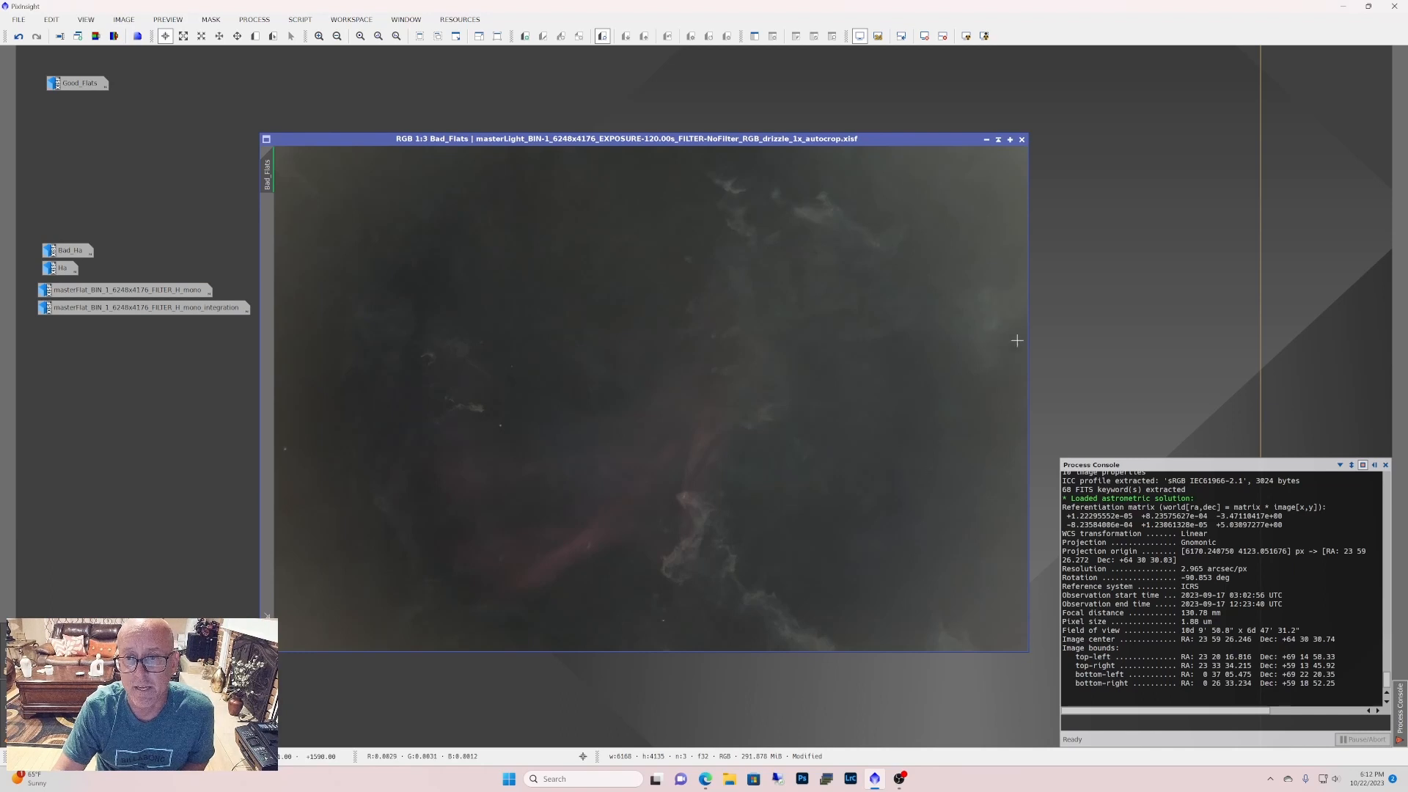
mouse_move(986, 140)
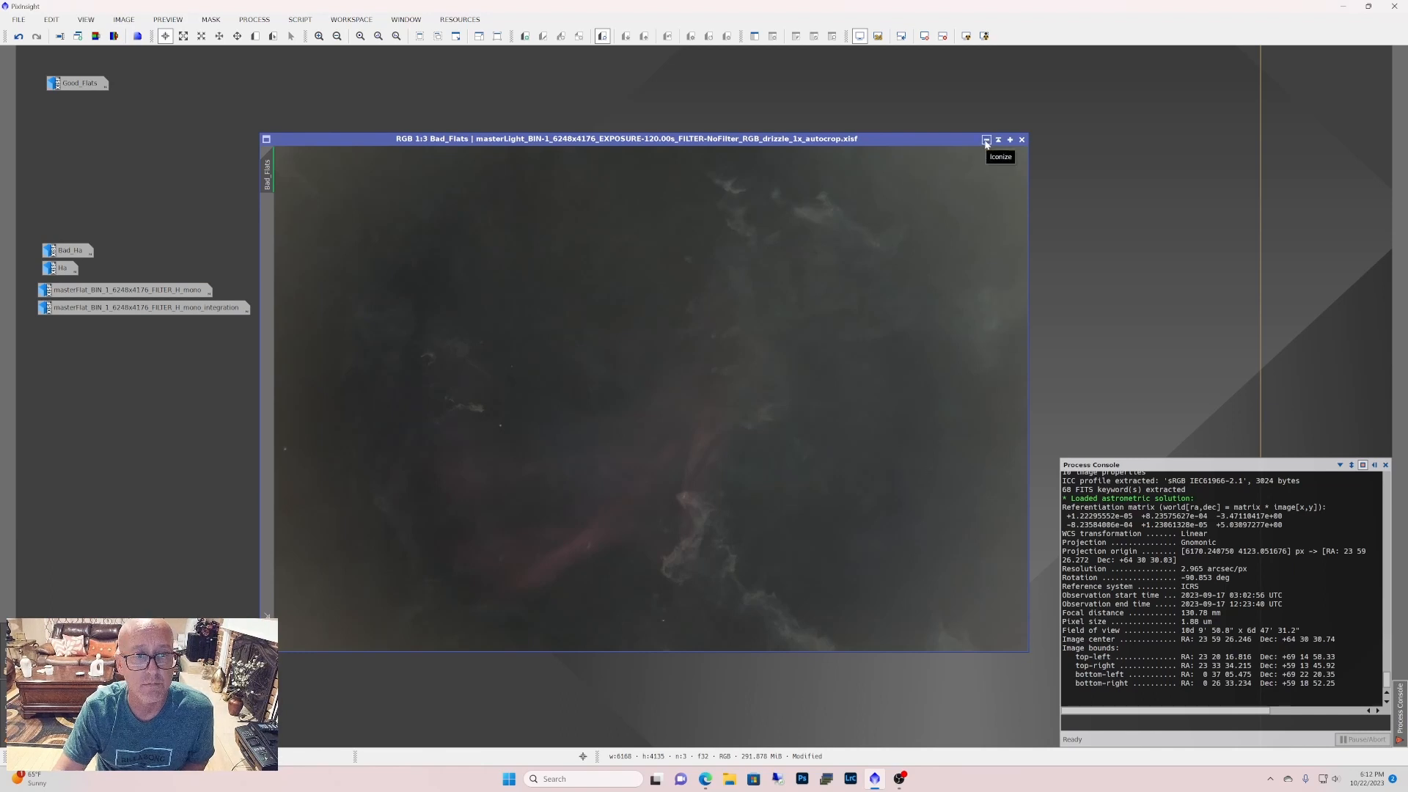
Step: Iconize Bad_Flats and restore the Good_Flats image showing its even field
click(986, 141)
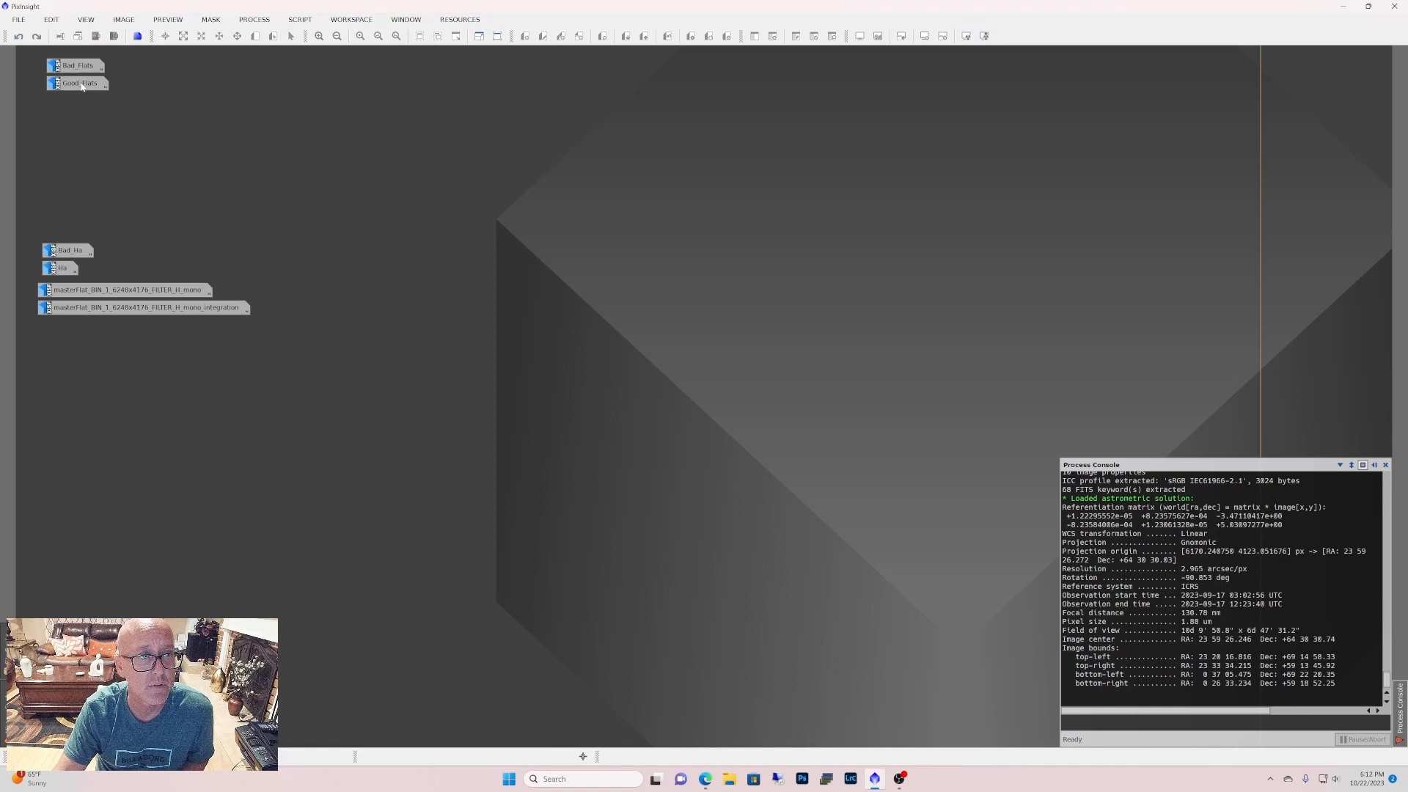
double_click(79, 83)
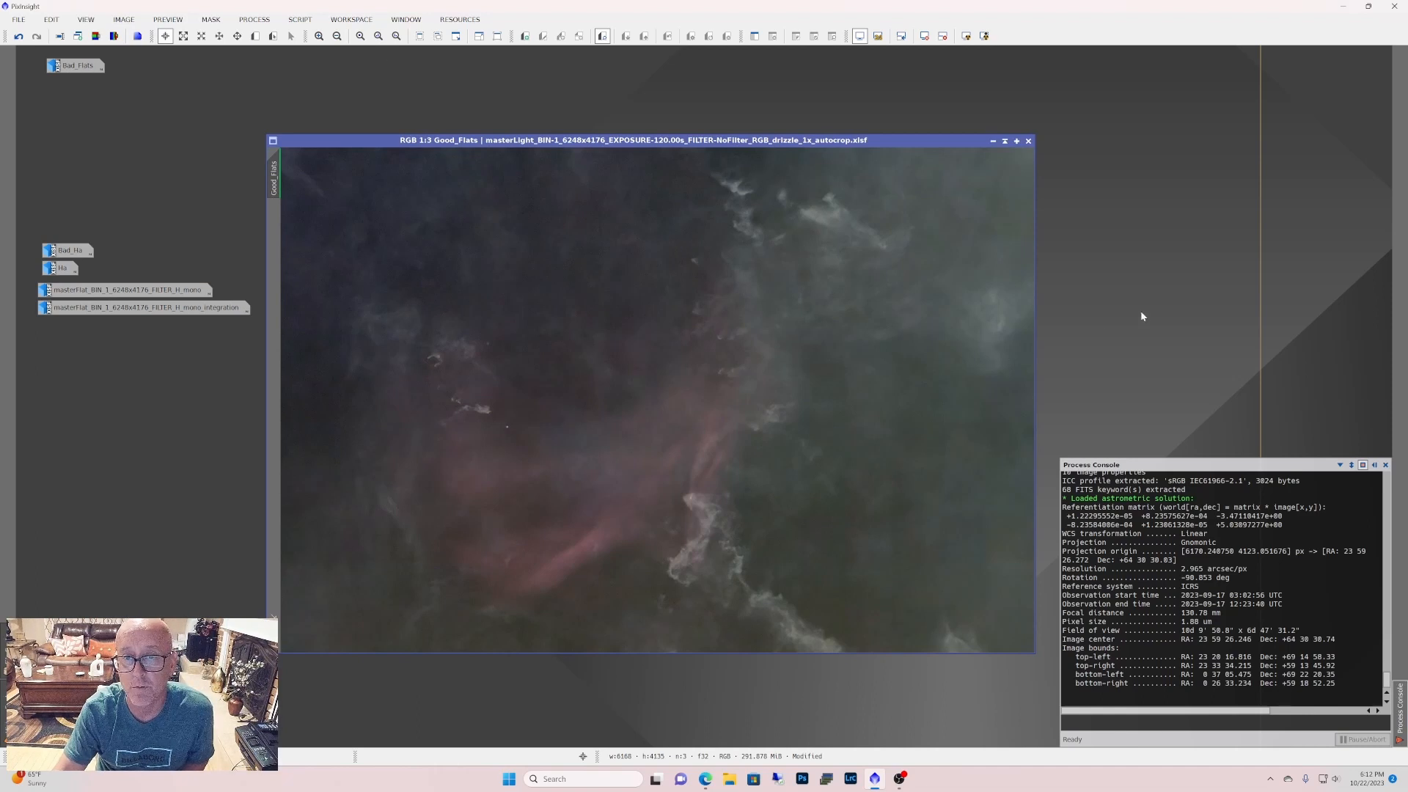
mouse_move(776, 272)
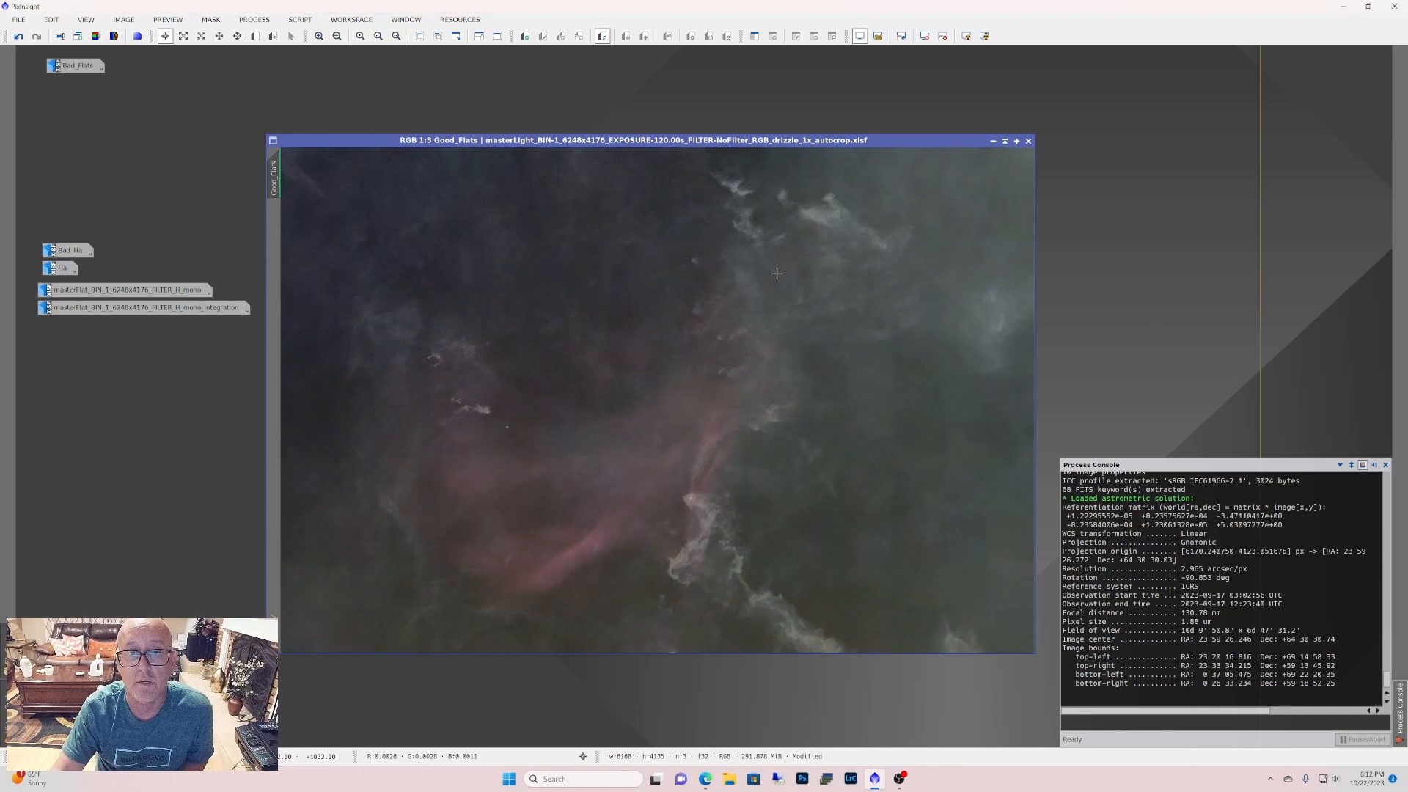
mouse_move(895, 216)
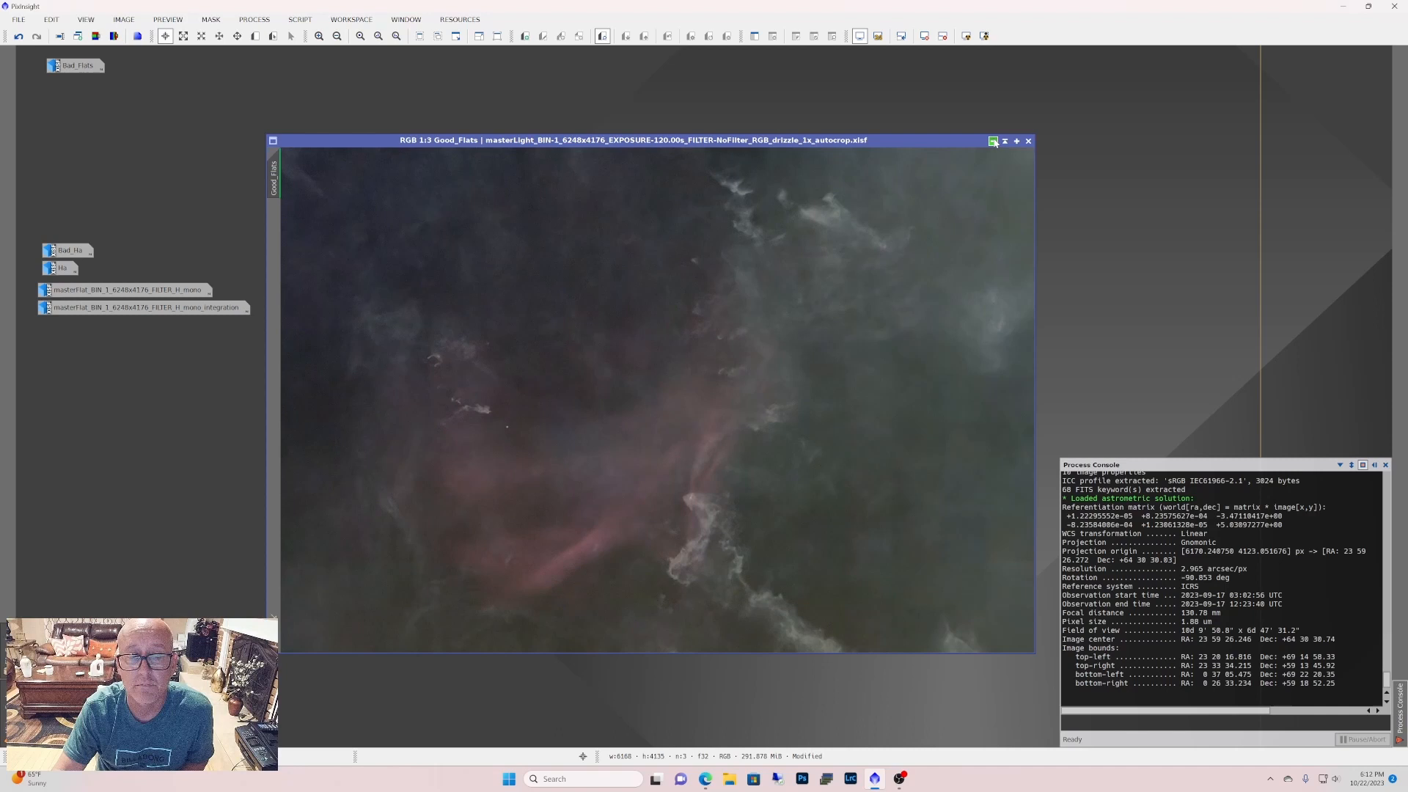
Step: Iconize Good_Flats, restore the Bad_Ha galaxy image and centre it in the workspace
click(993, 141)
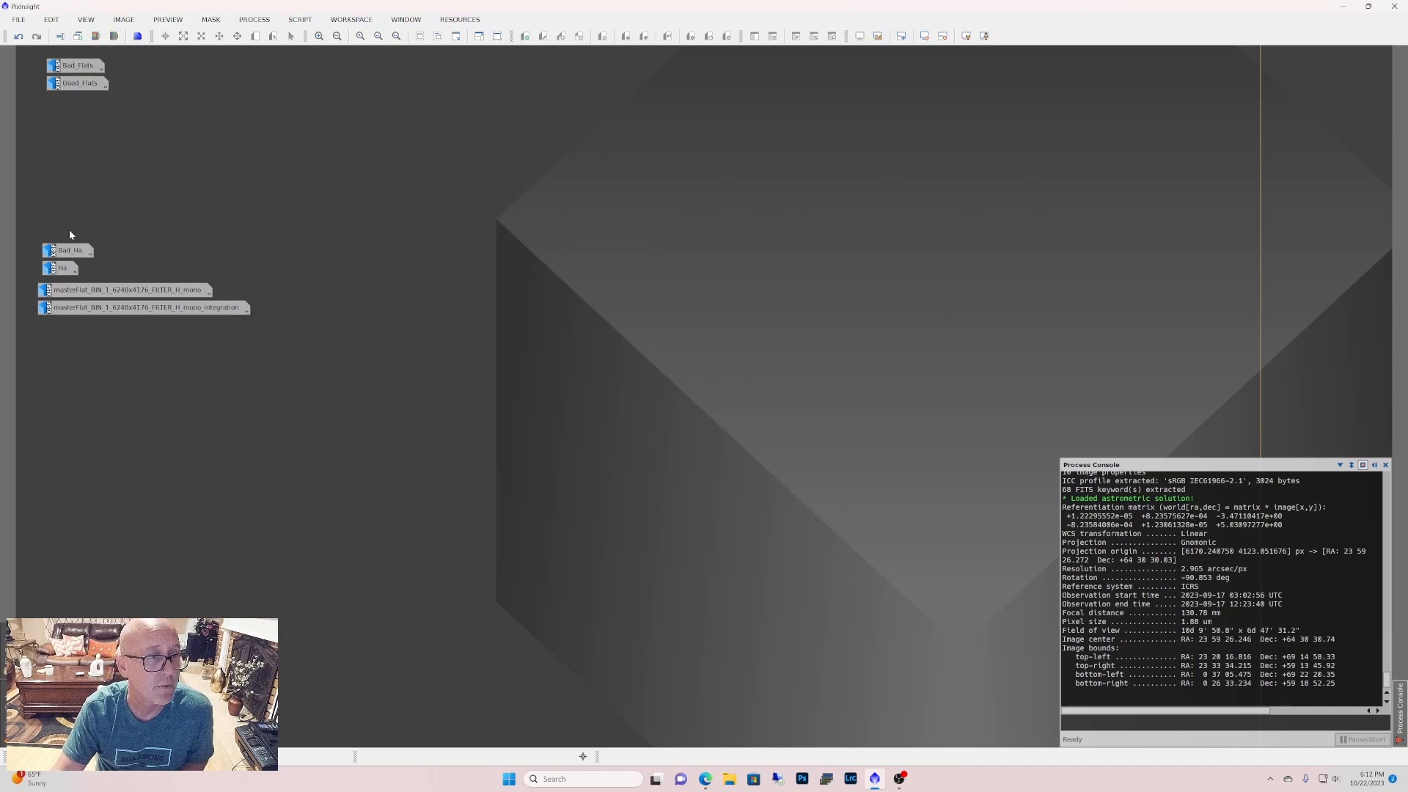
mouse_move(138, 251)
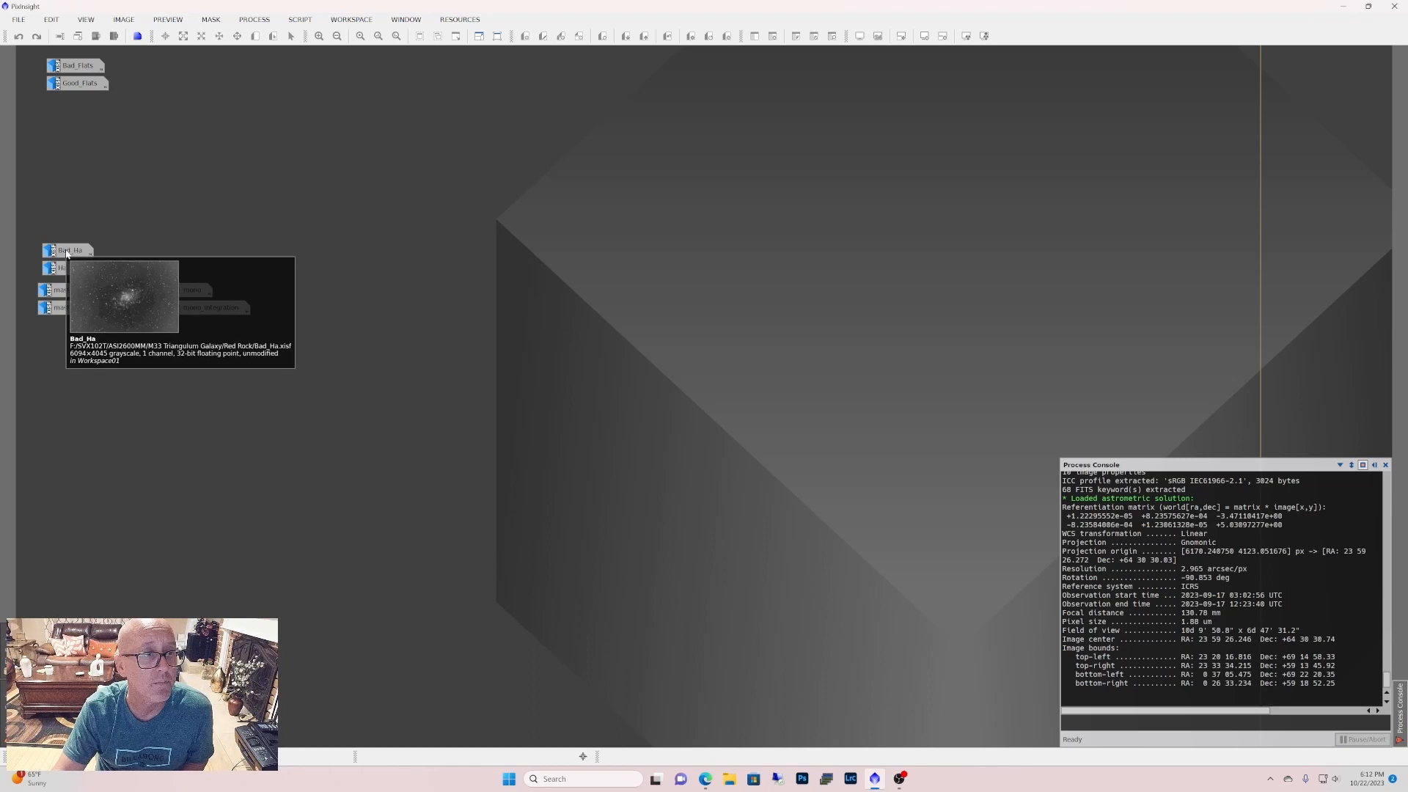
double_click(66, 250)
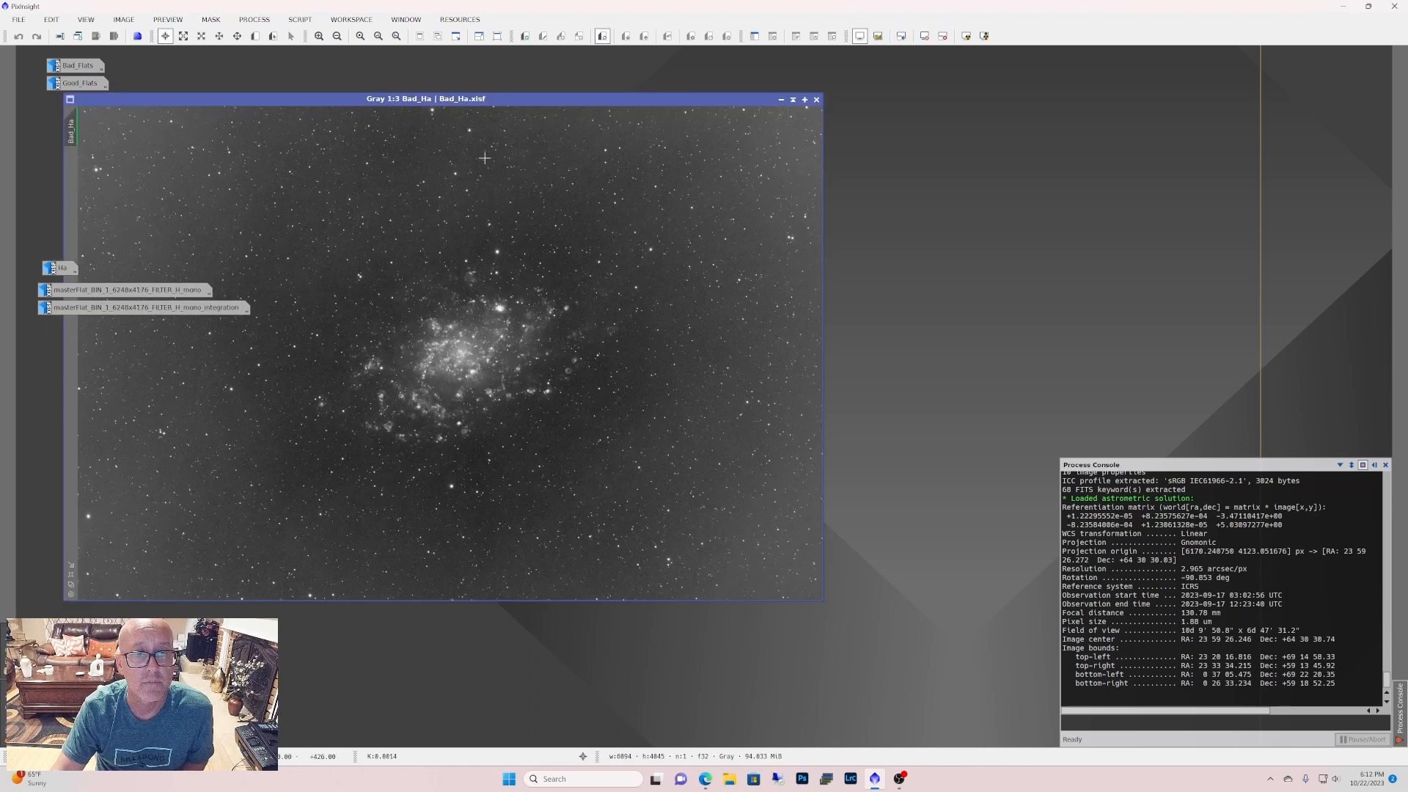
drag(428, 99, 619, 110)
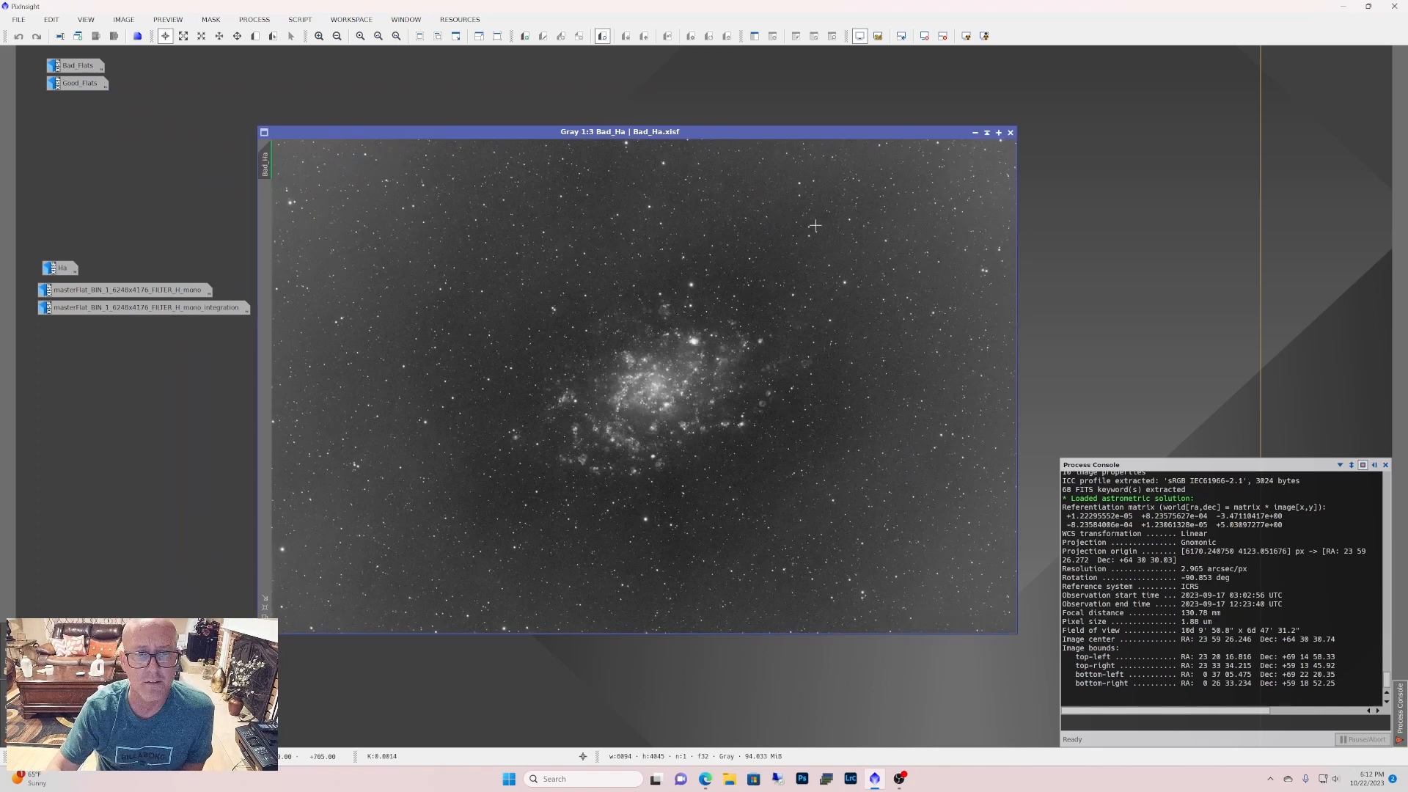
mouse_move(821, 295)
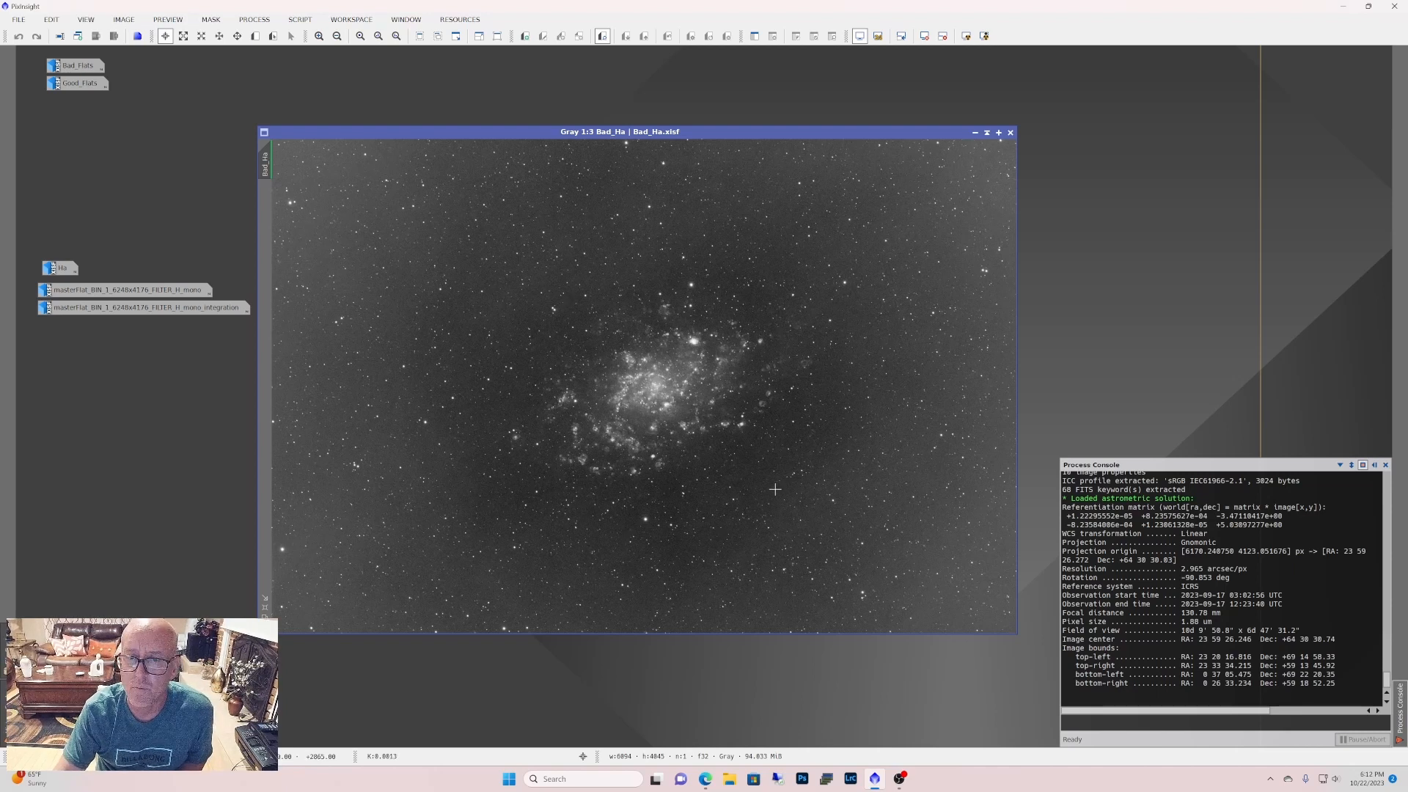
mouse_move(927, 185)
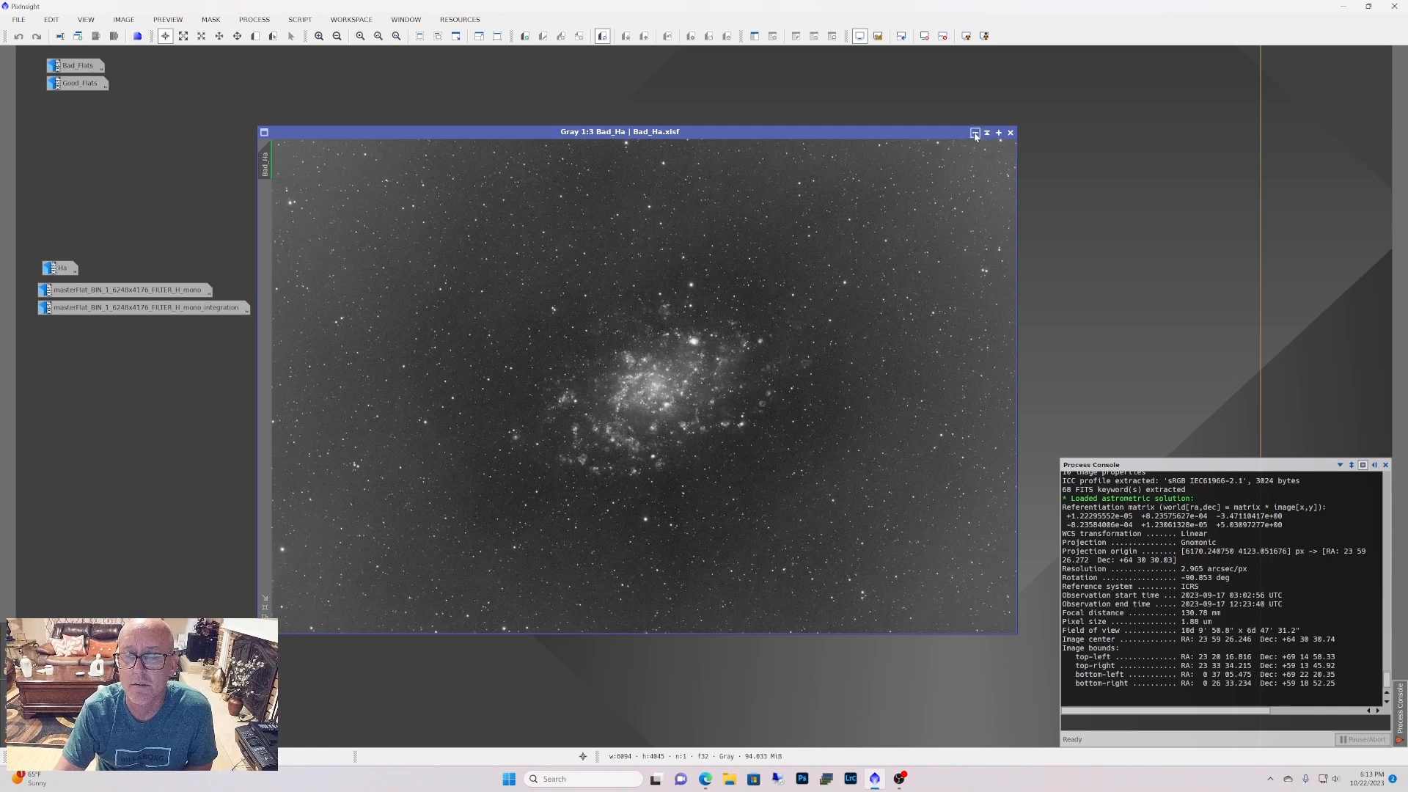
mouse_move(975, 134)
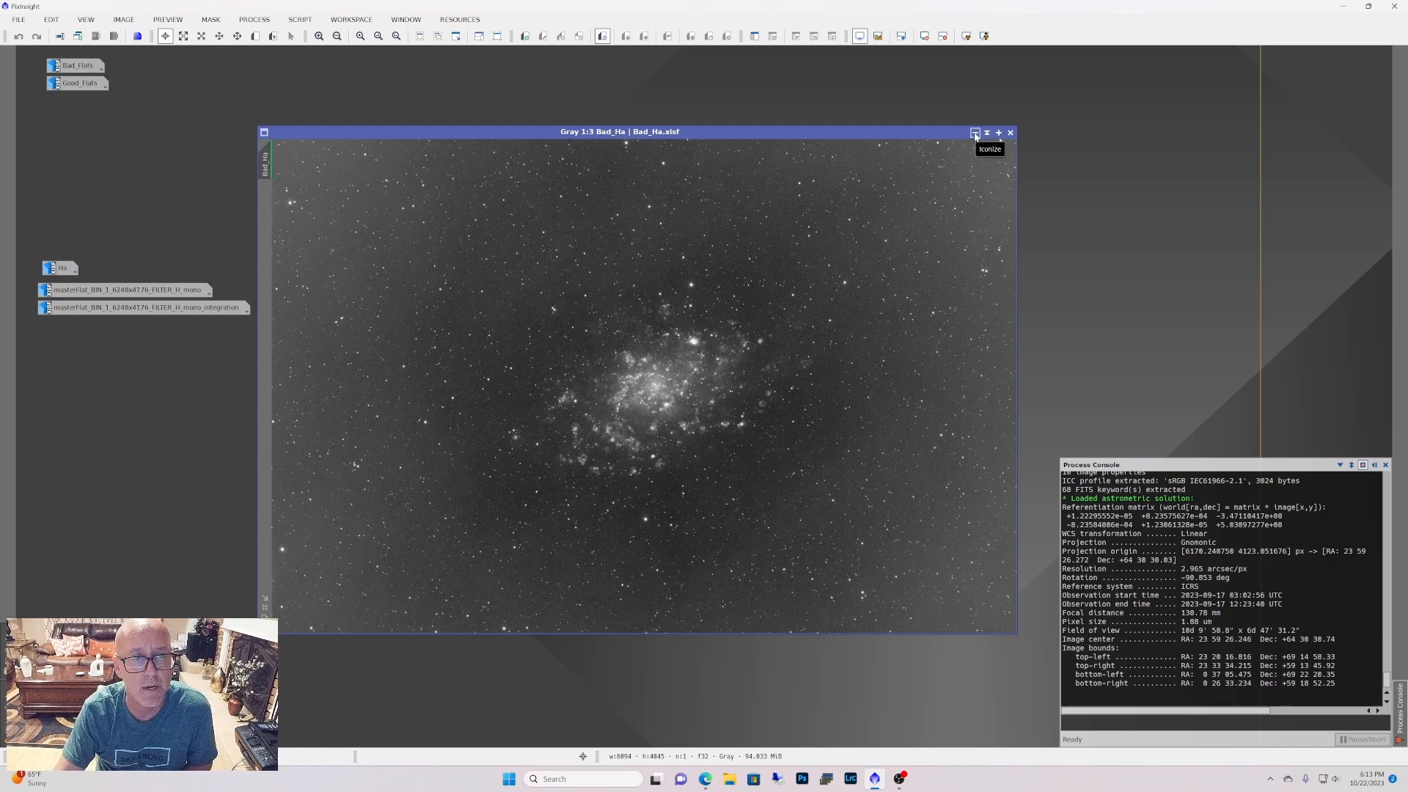
Step: Iconize Bad_Ha, restore the Ha galaxy image and centre it in the workspace
click(976, 133)
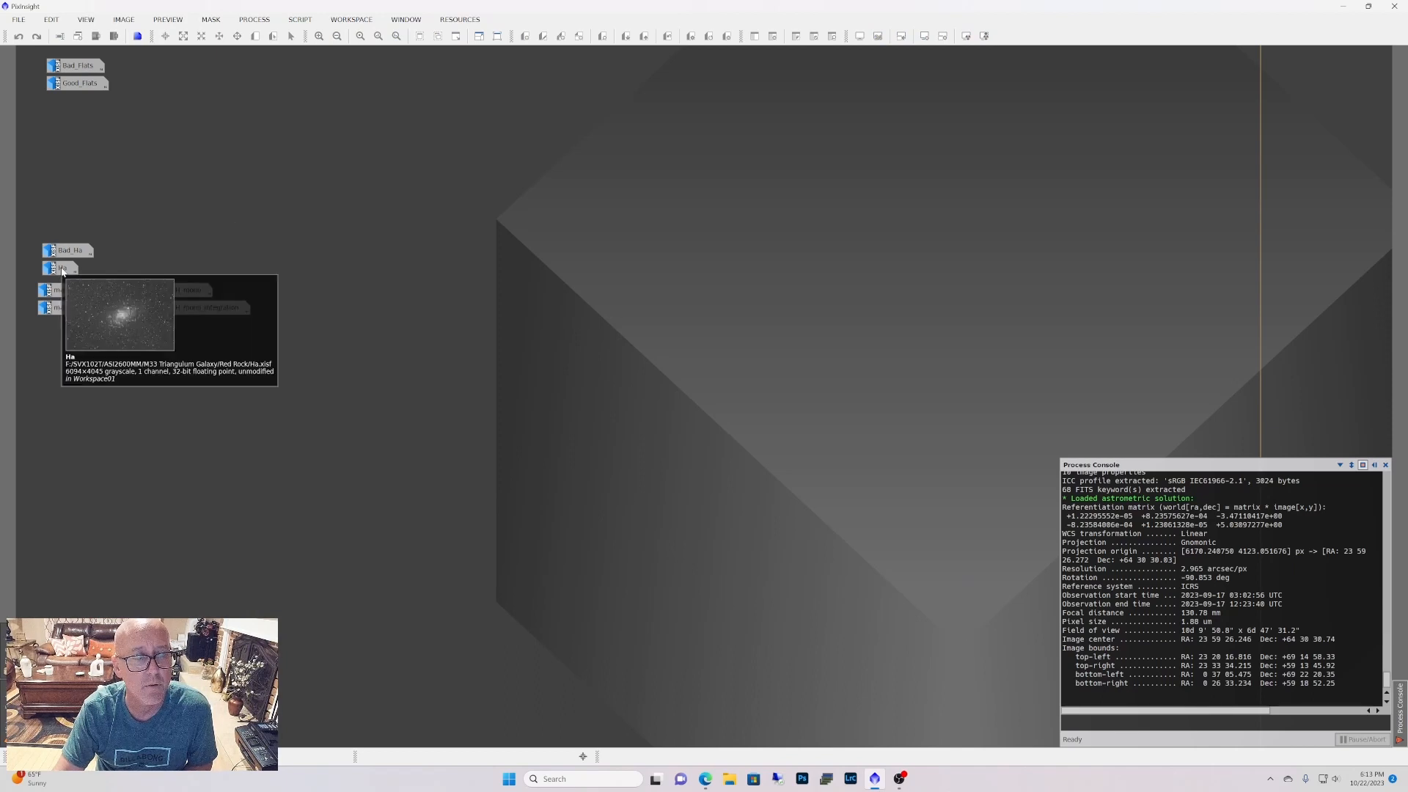
double_click(60, 269)
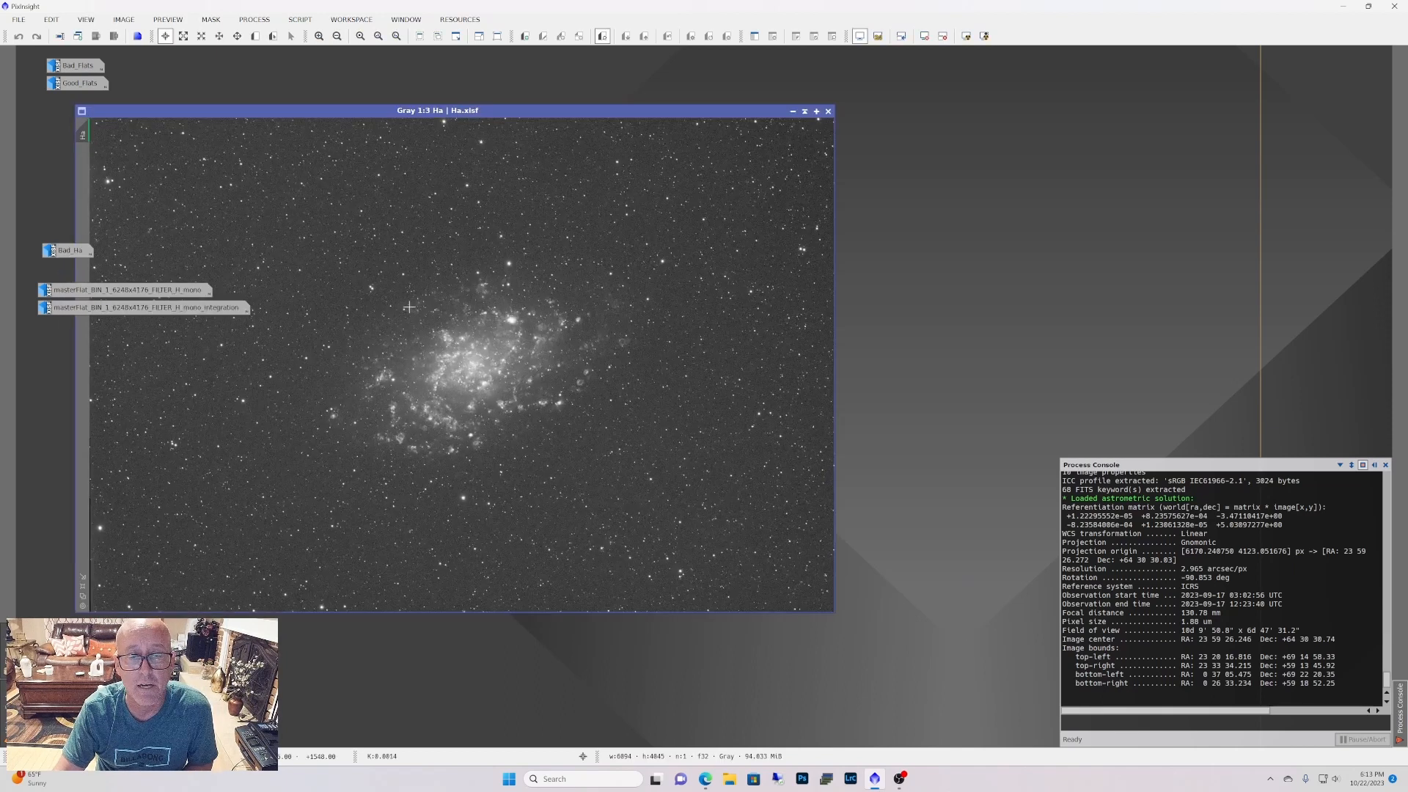
drag(455, 110, 631, 151)
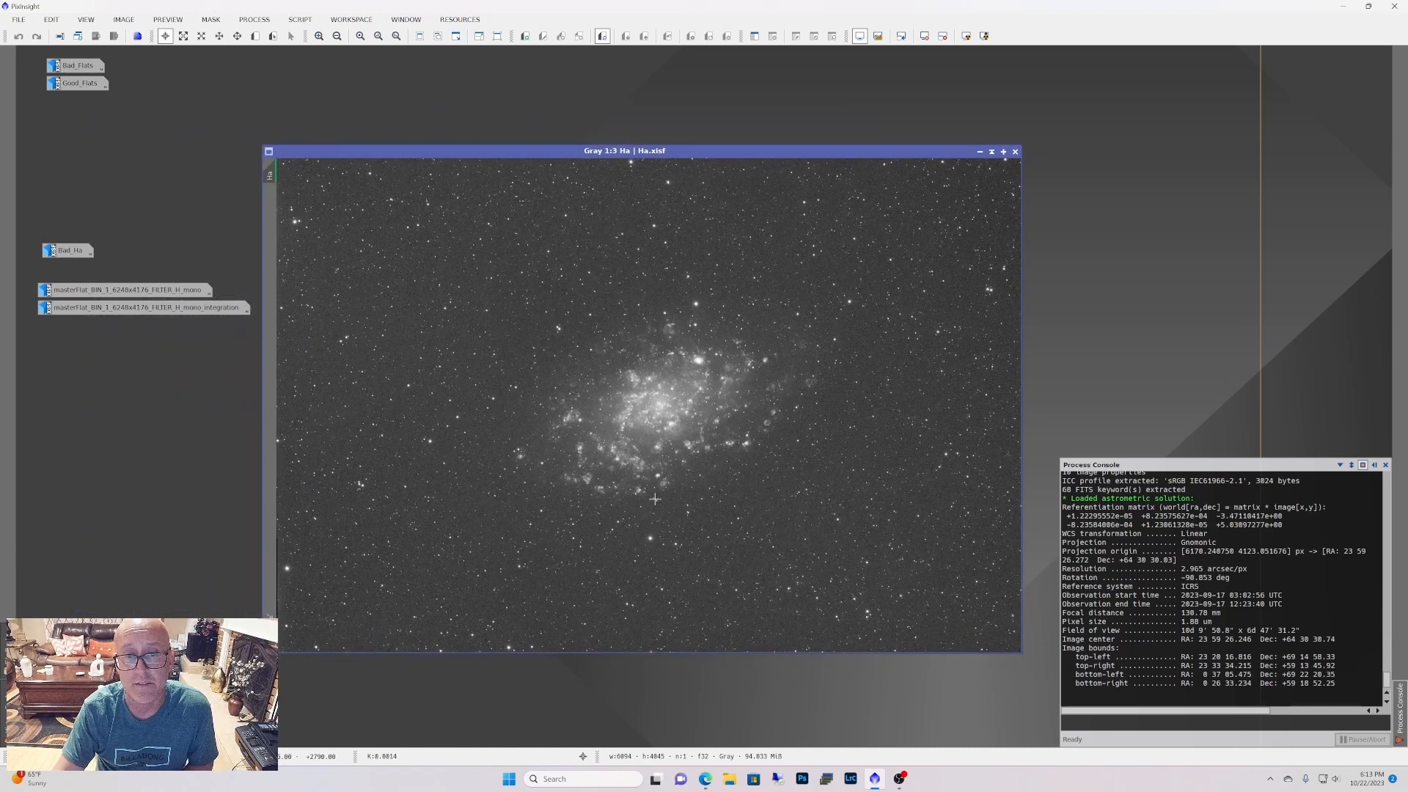
mouse_move(846, 375)
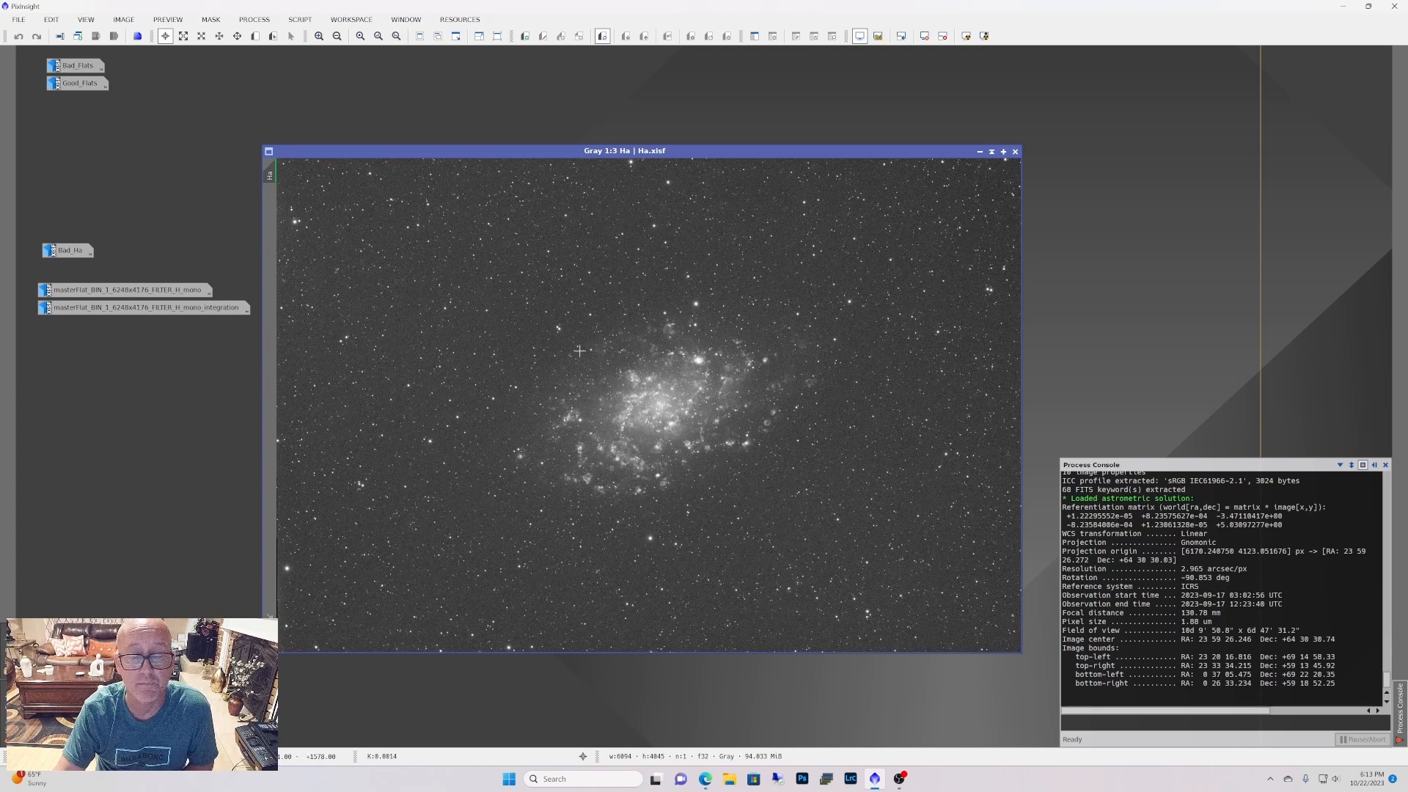
mouse_move(912, 226)
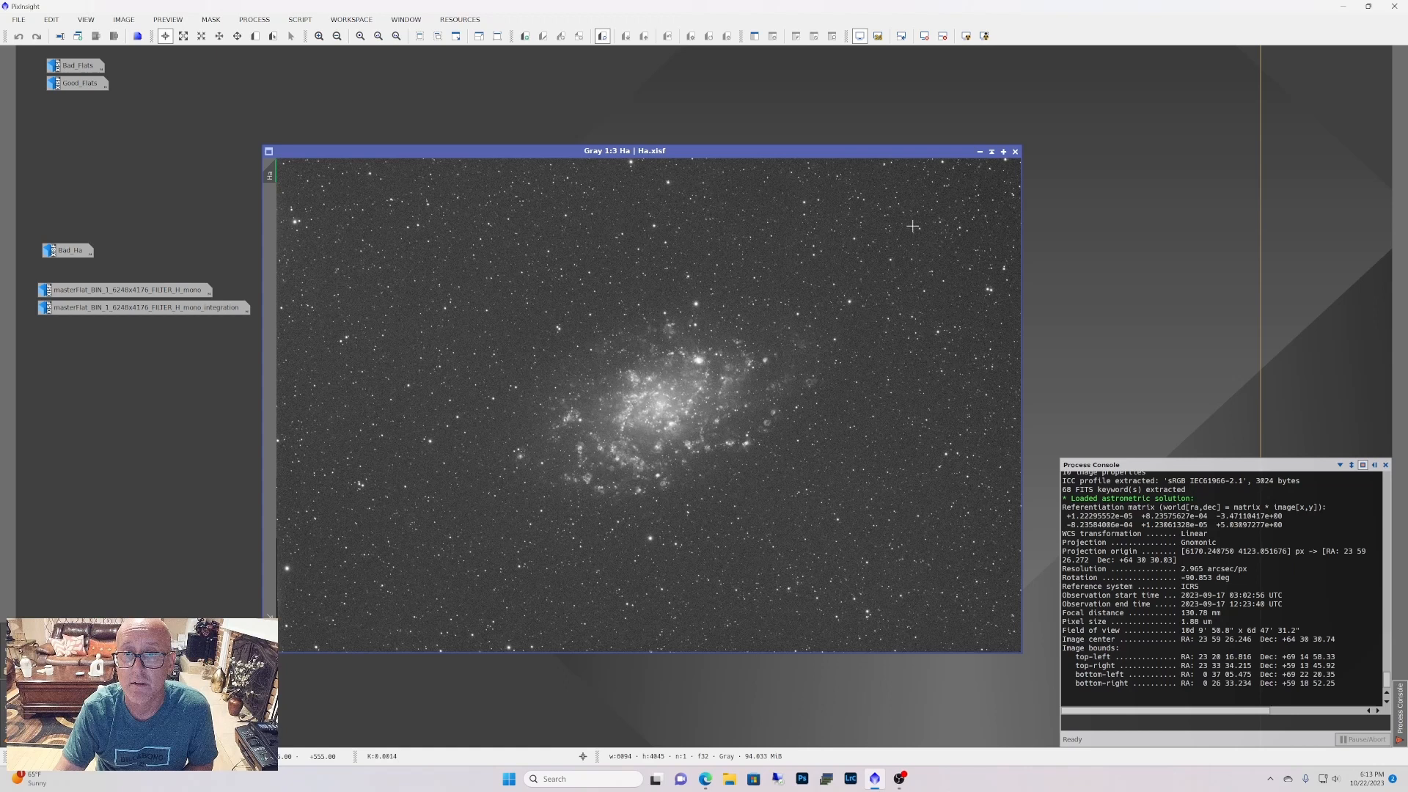
mouse_move(995, 170)
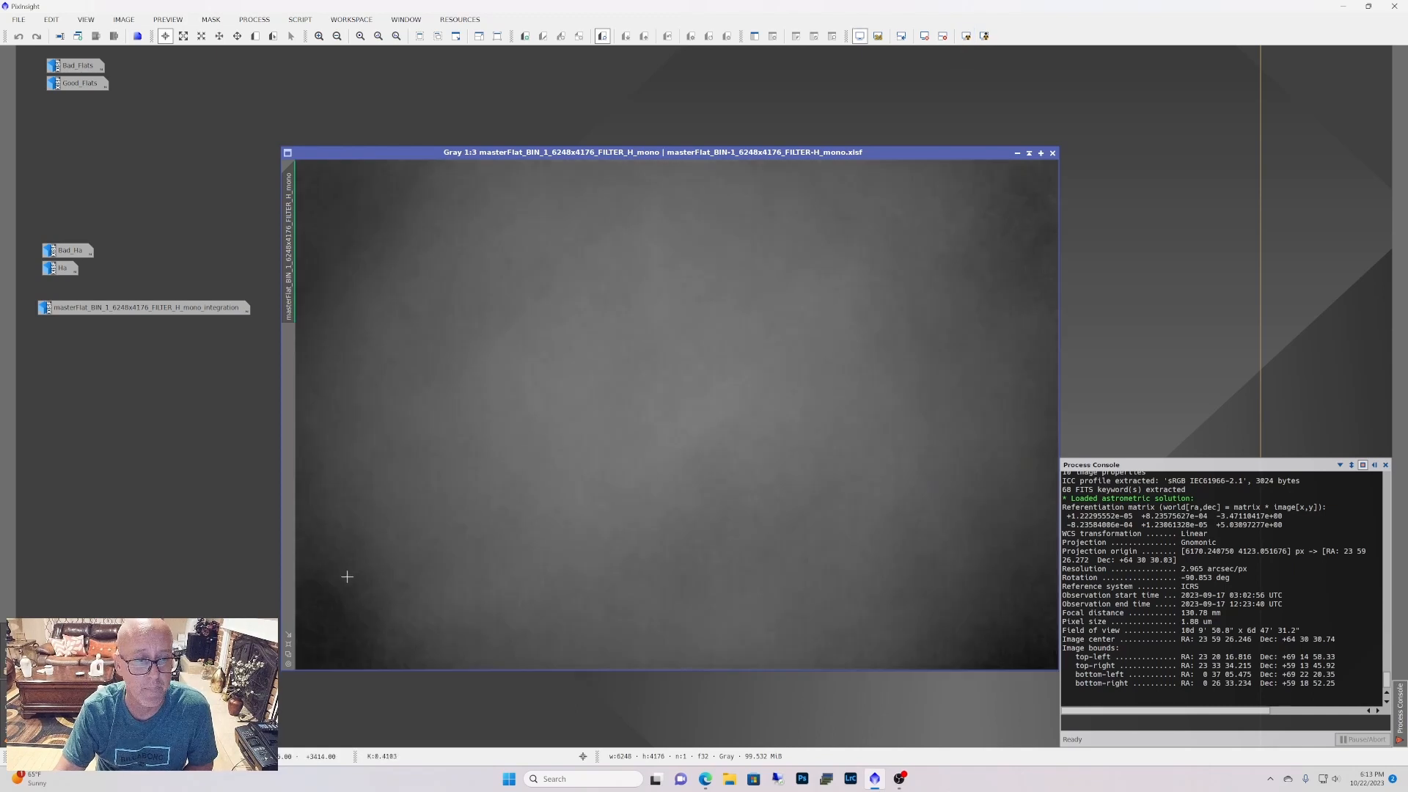
mouse_move(355, 618)
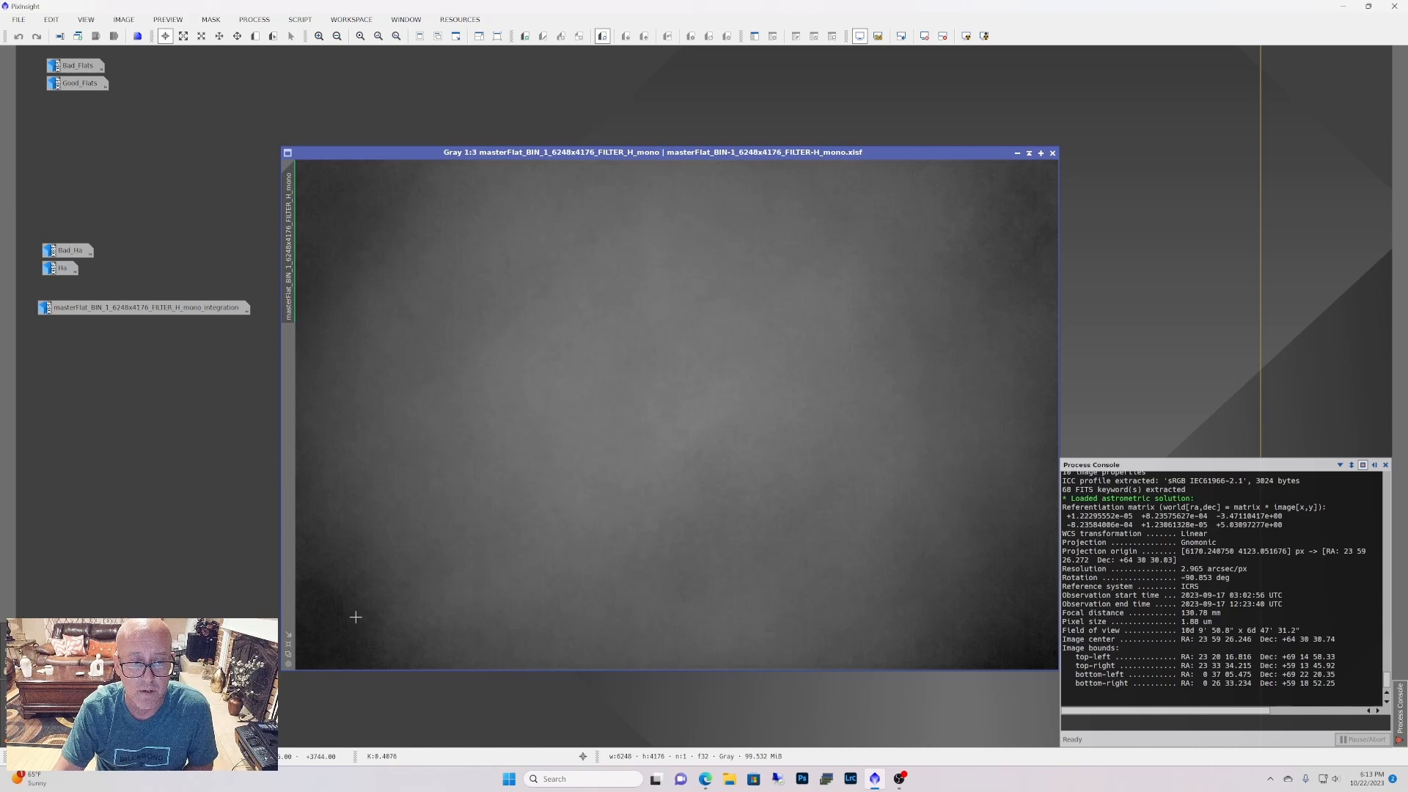
mouse_move(566, 249)
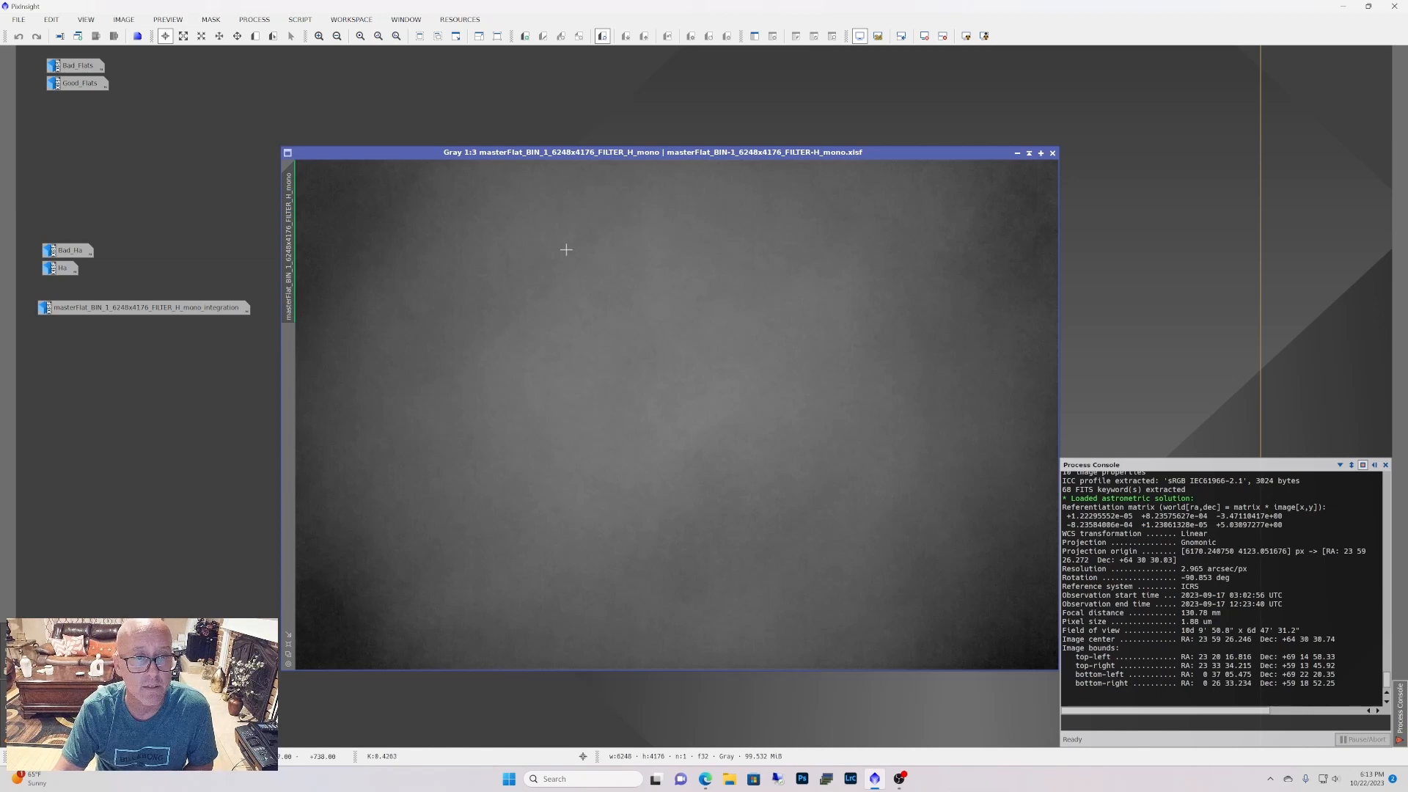
mouse_move(506, 327)
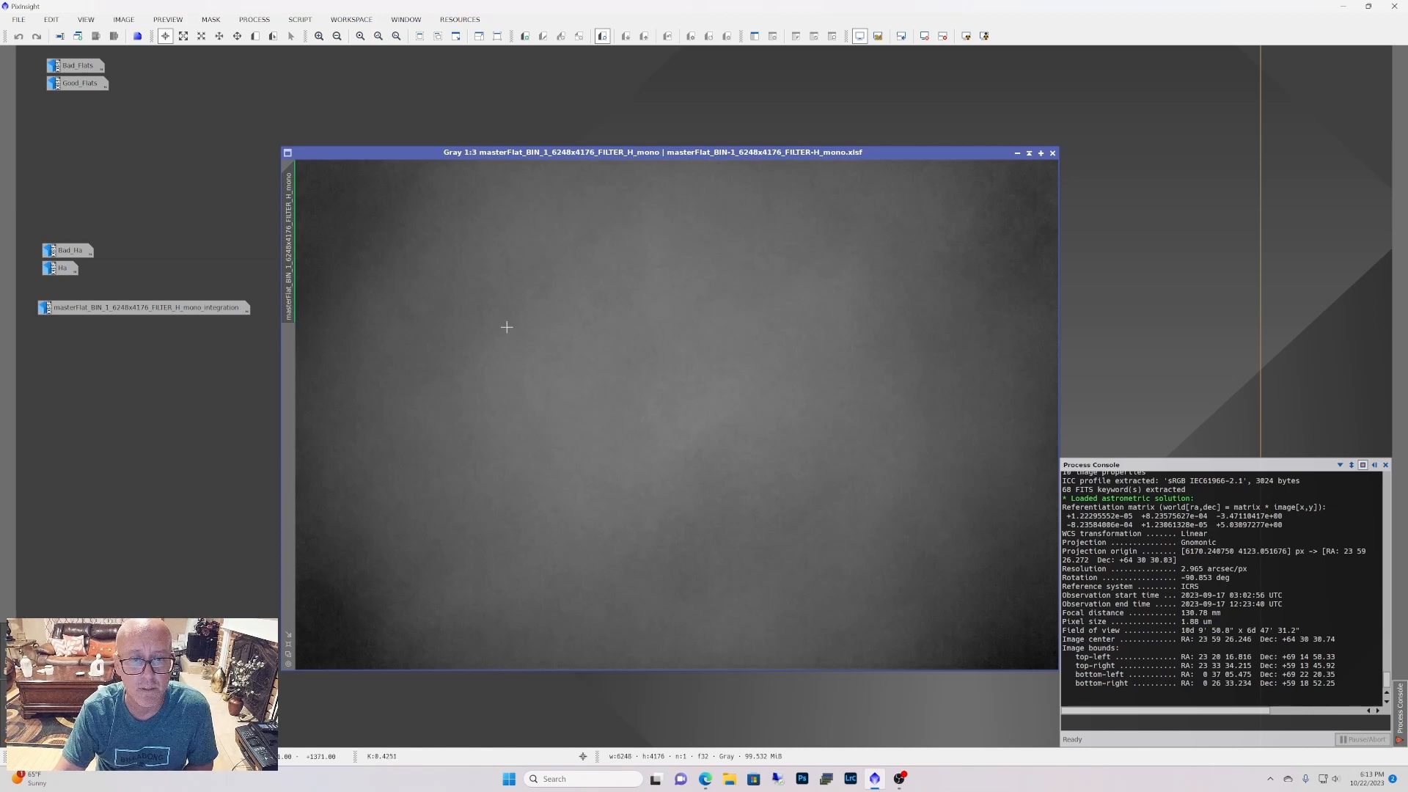
mouse_move(845, 404)
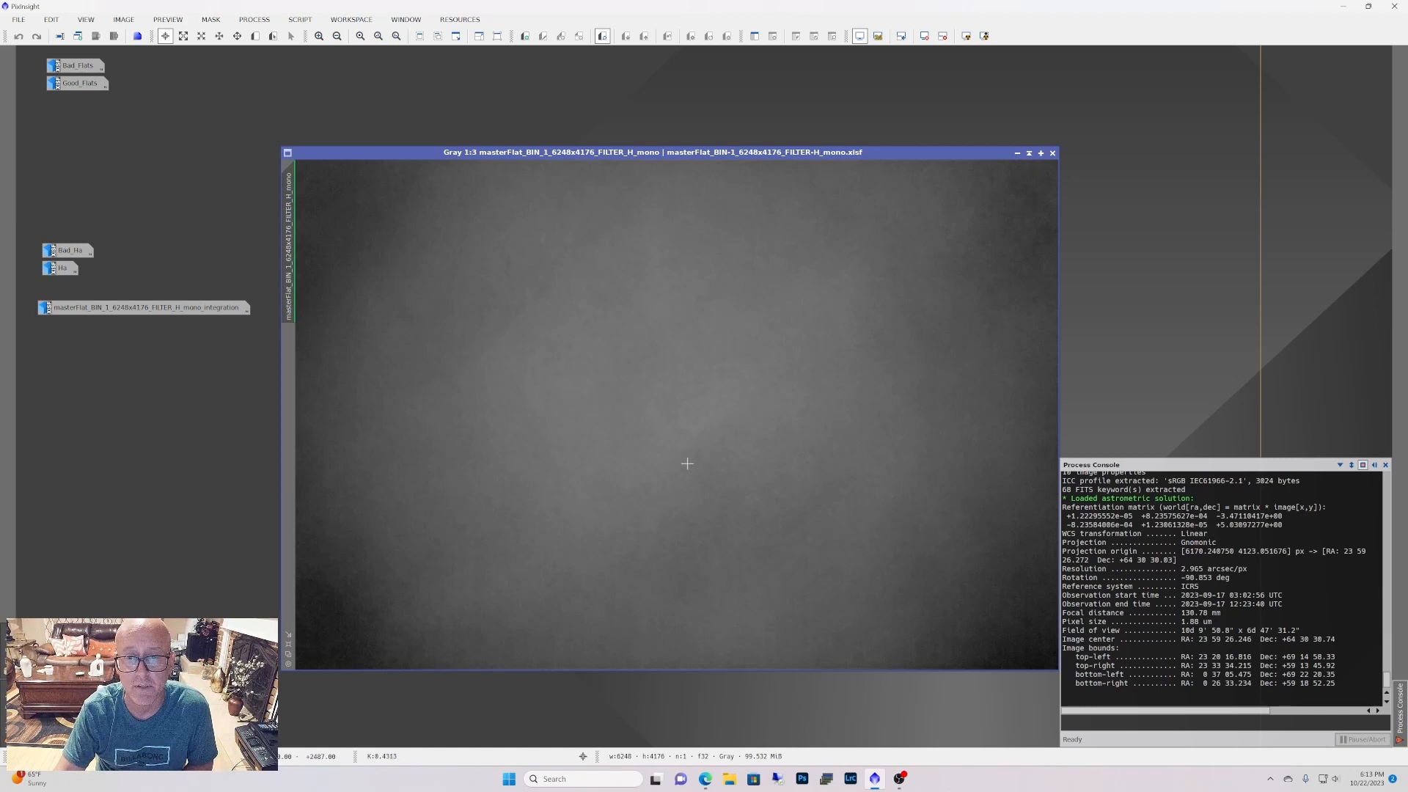
mouse_move(794, 295)
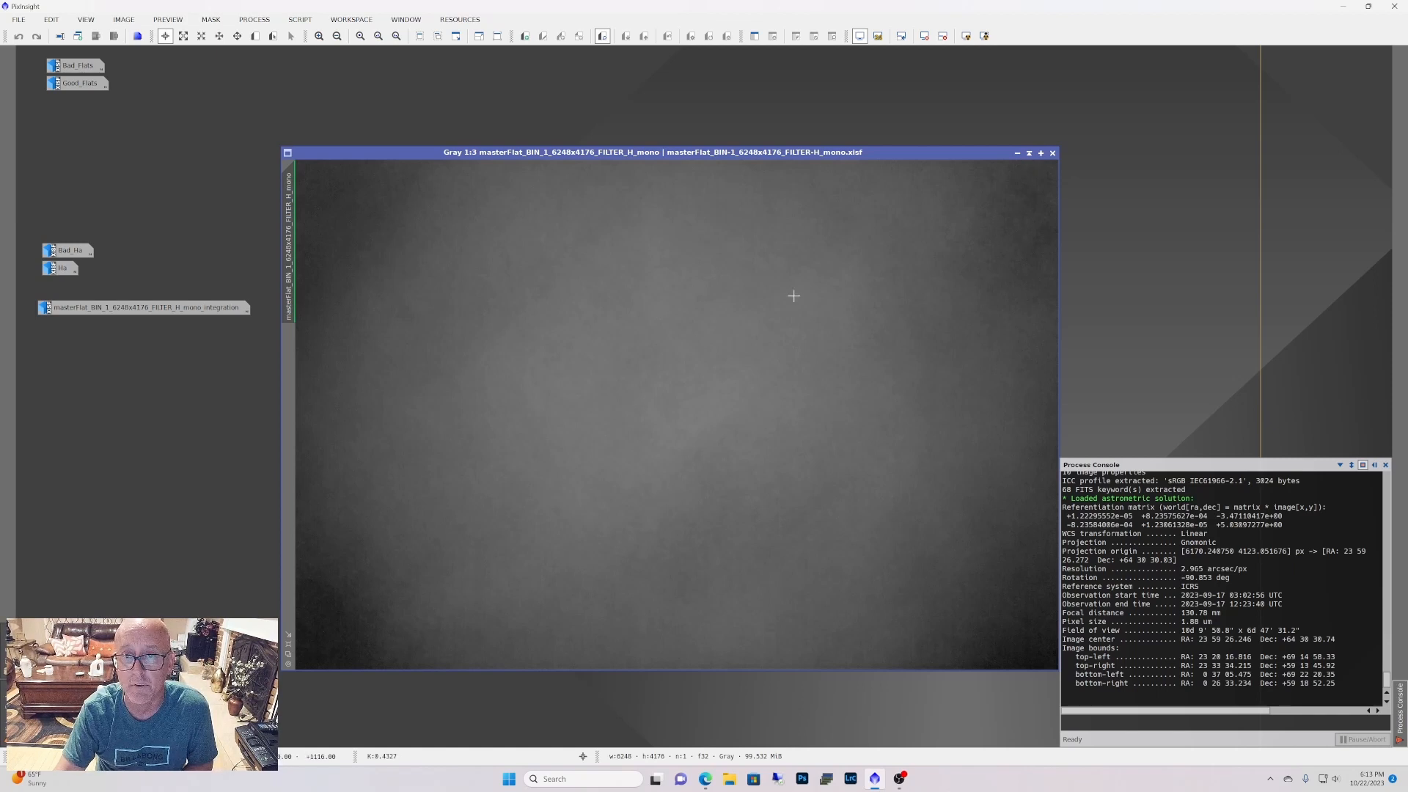
mouse_move(671, 387)
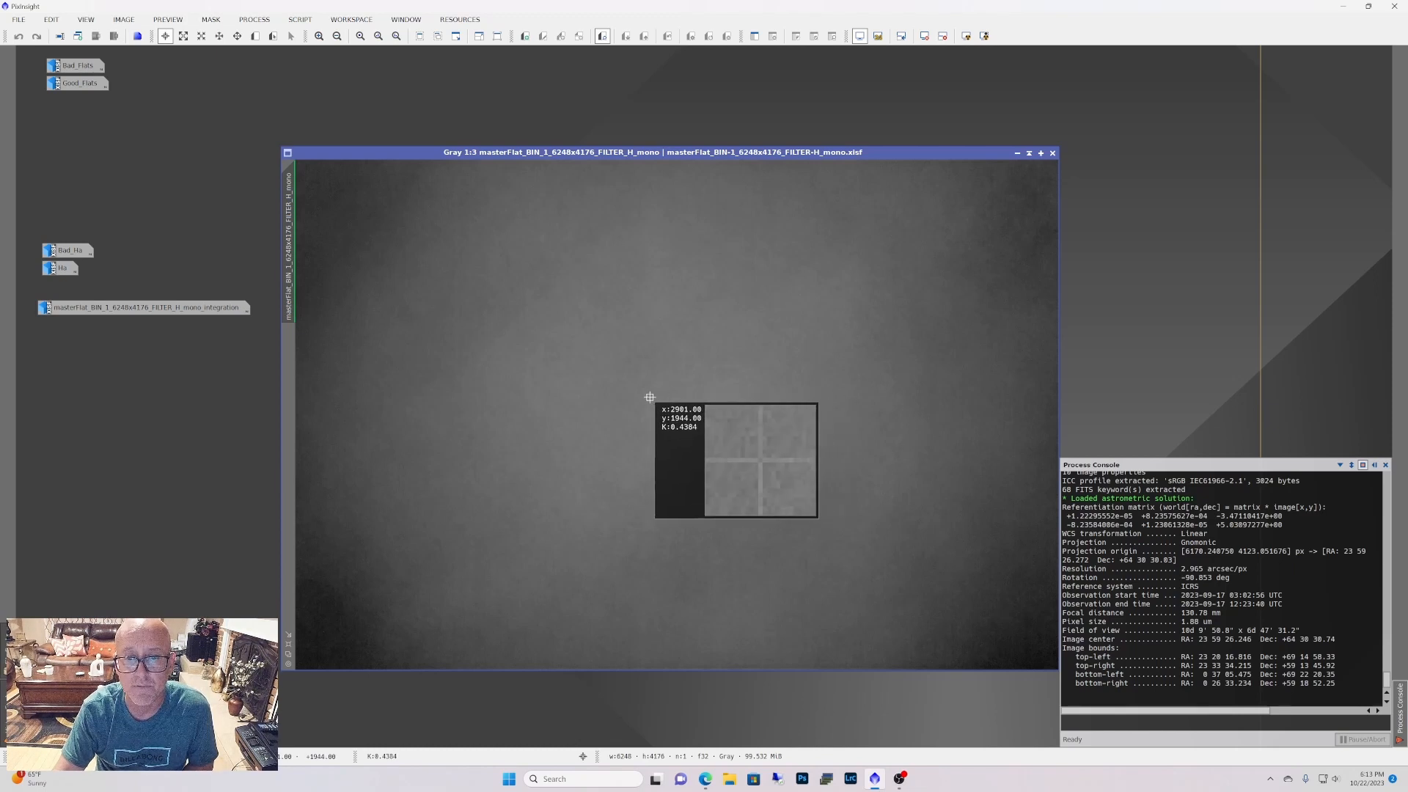
mouse_move(655, 391)
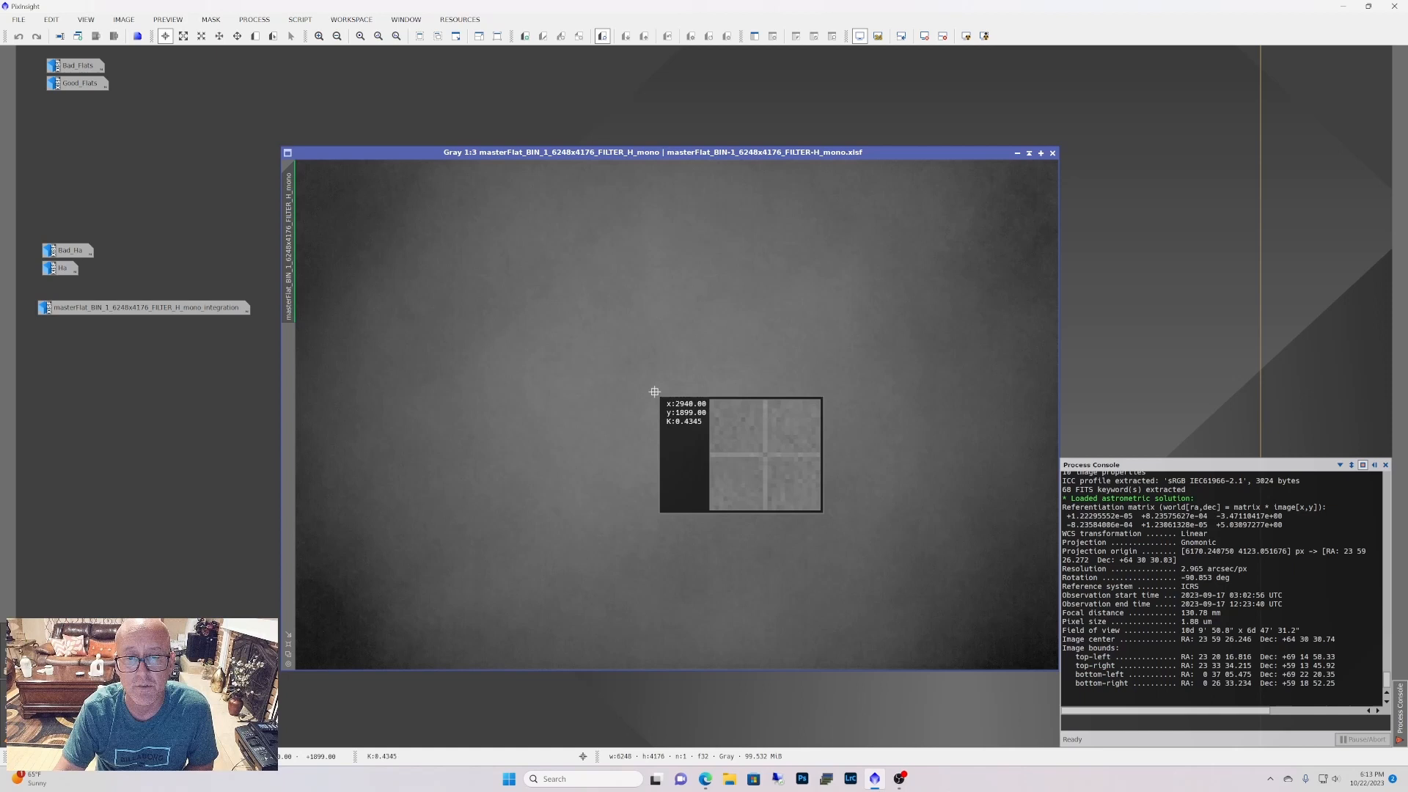
mouse_move(654, 392)
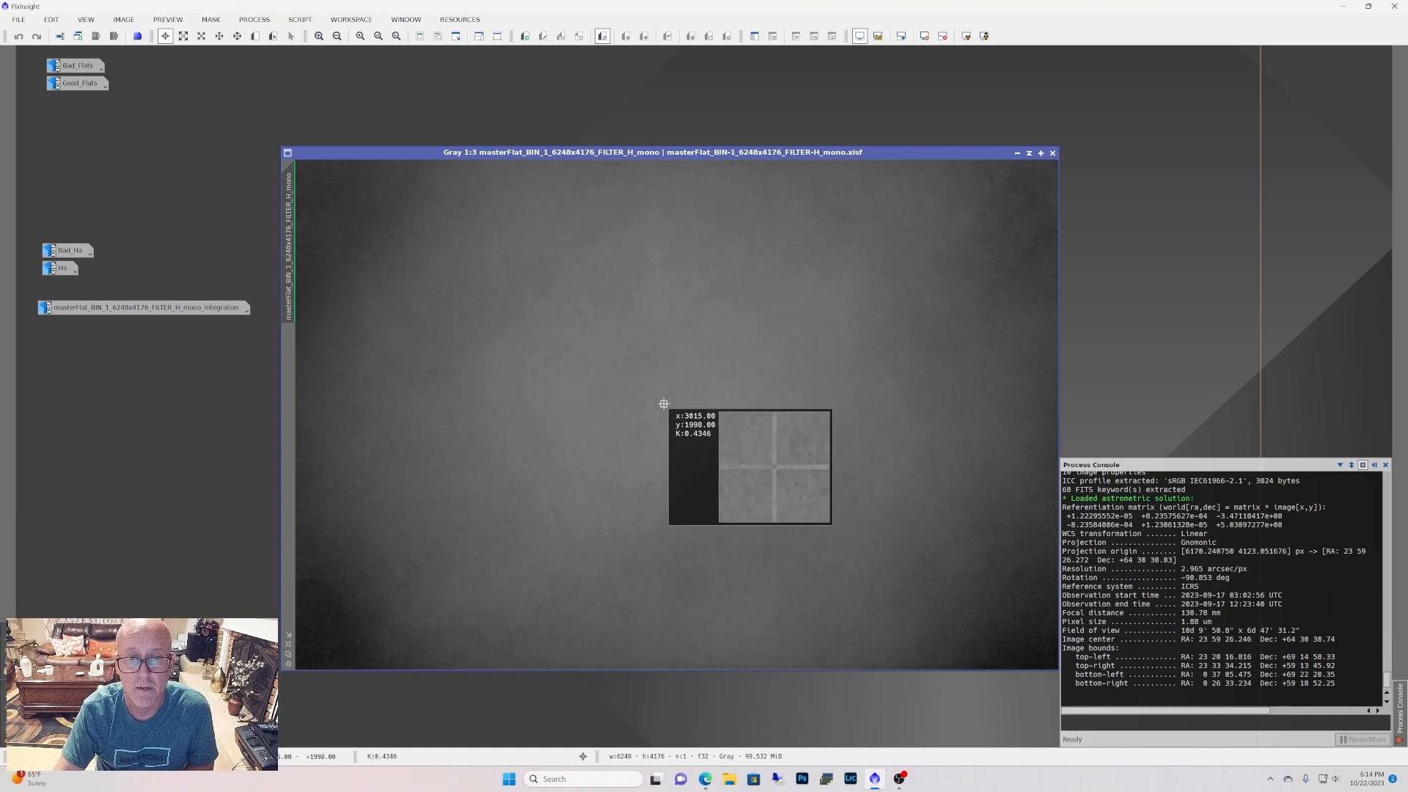
mouse_move(672, 397)
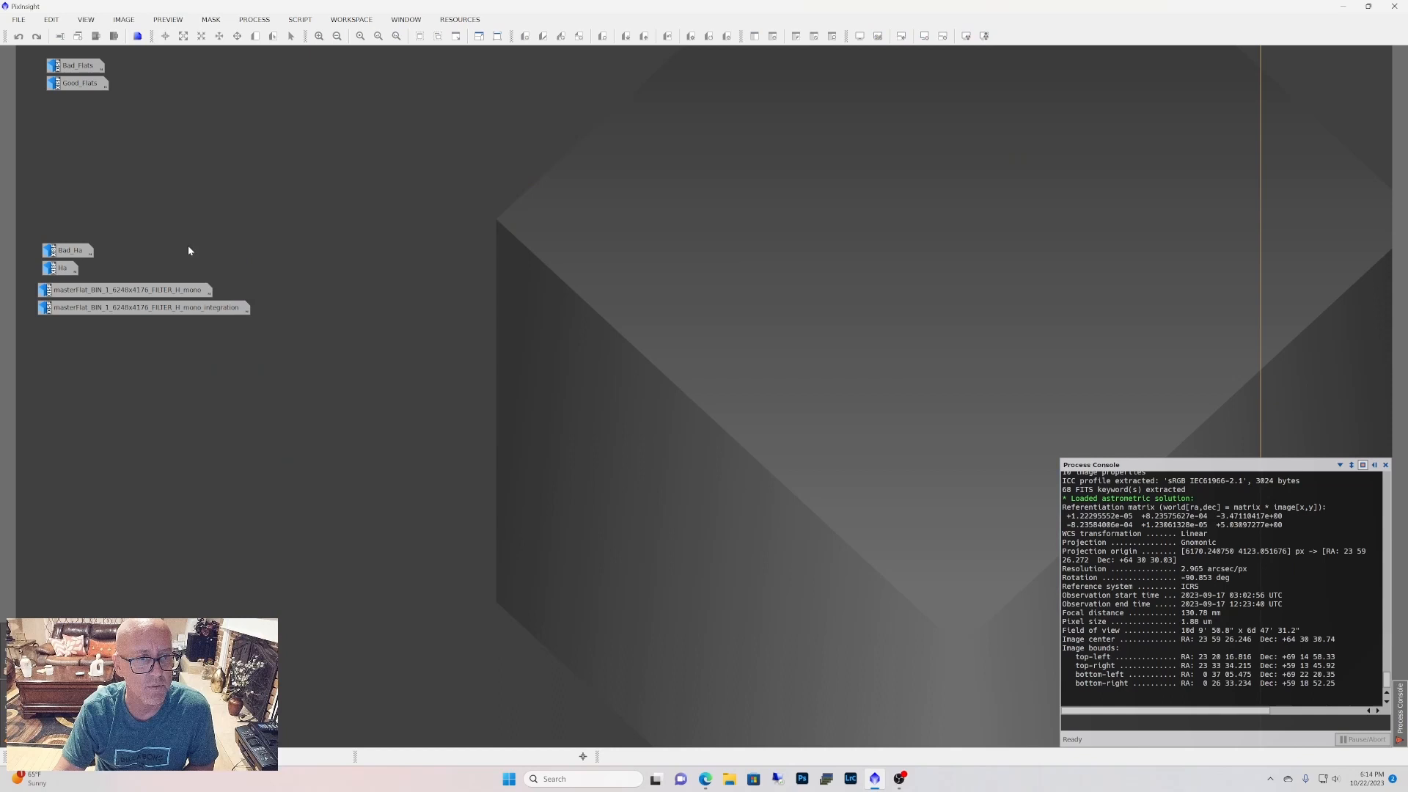
Step: Restore the older masterFlat mono_integration window and move it into view
double_click(144, 307)
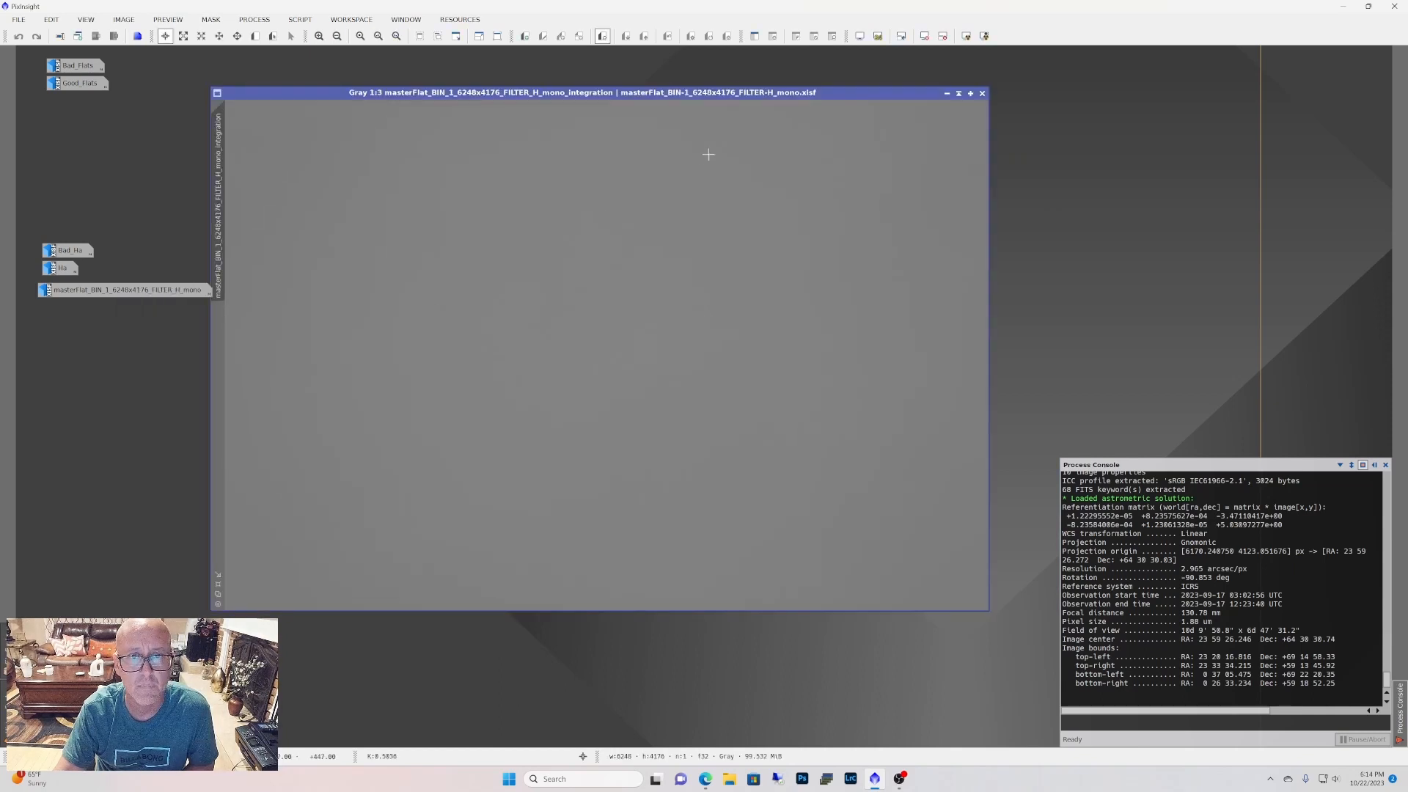
drag(584, 93, 638, 181)
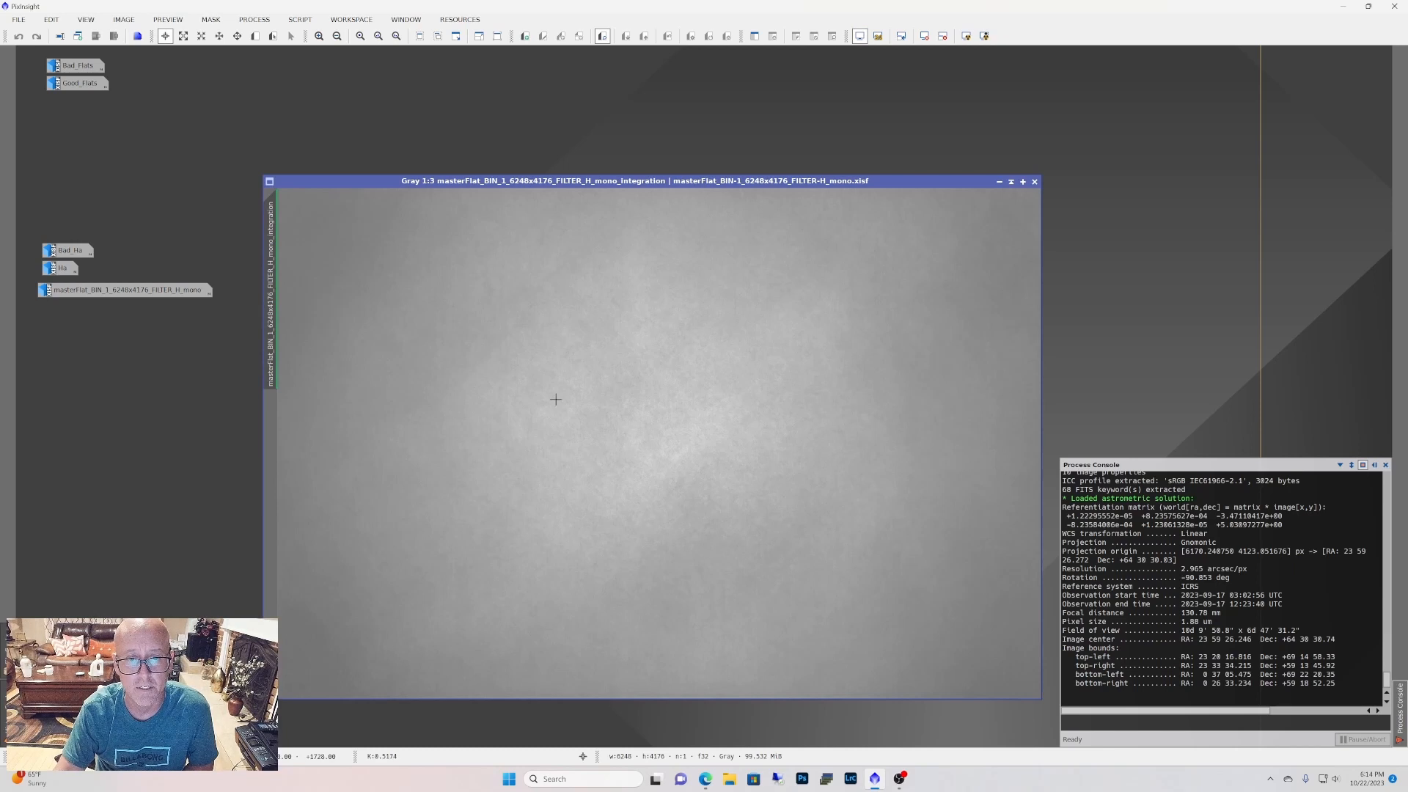
mouse_move(645, 439)
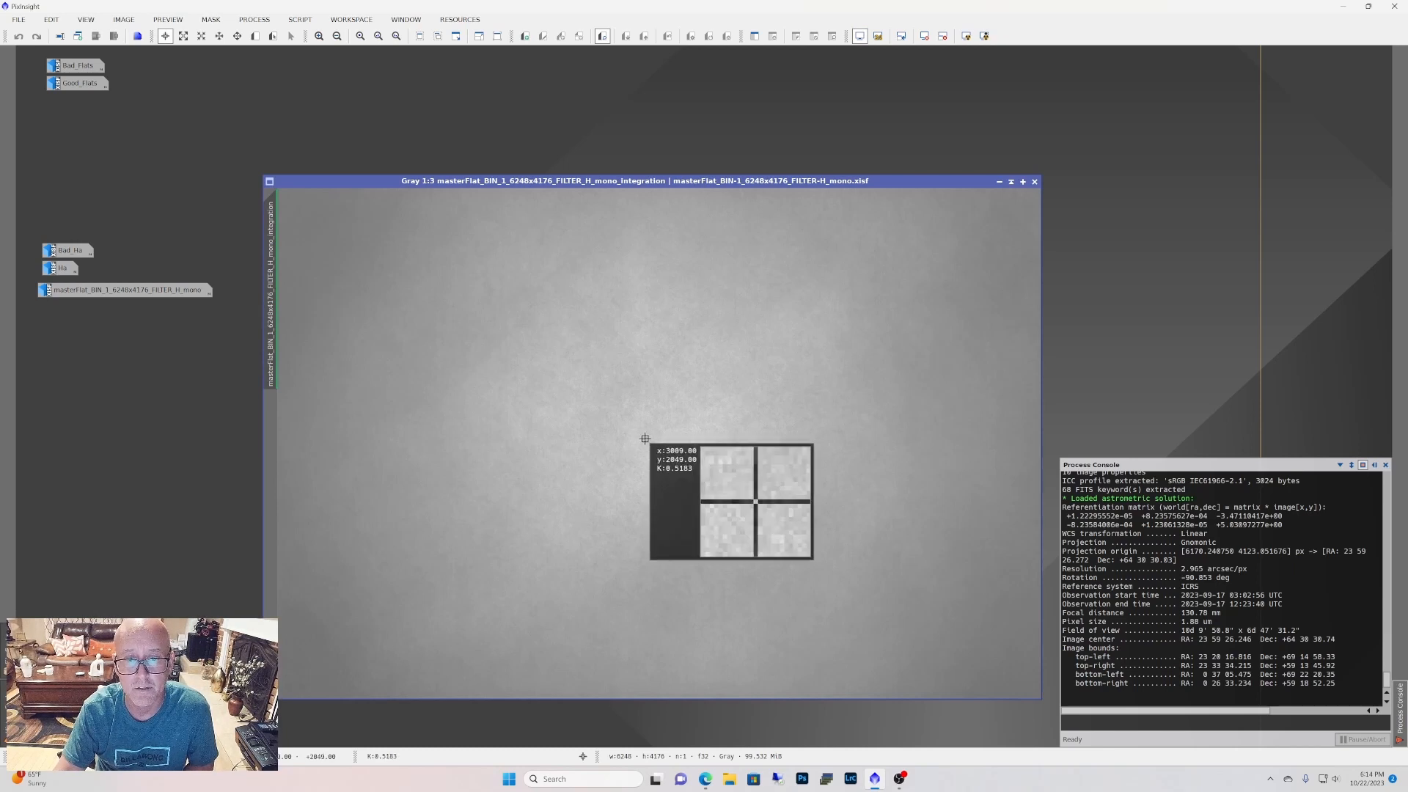
mouse_move(643, 432)
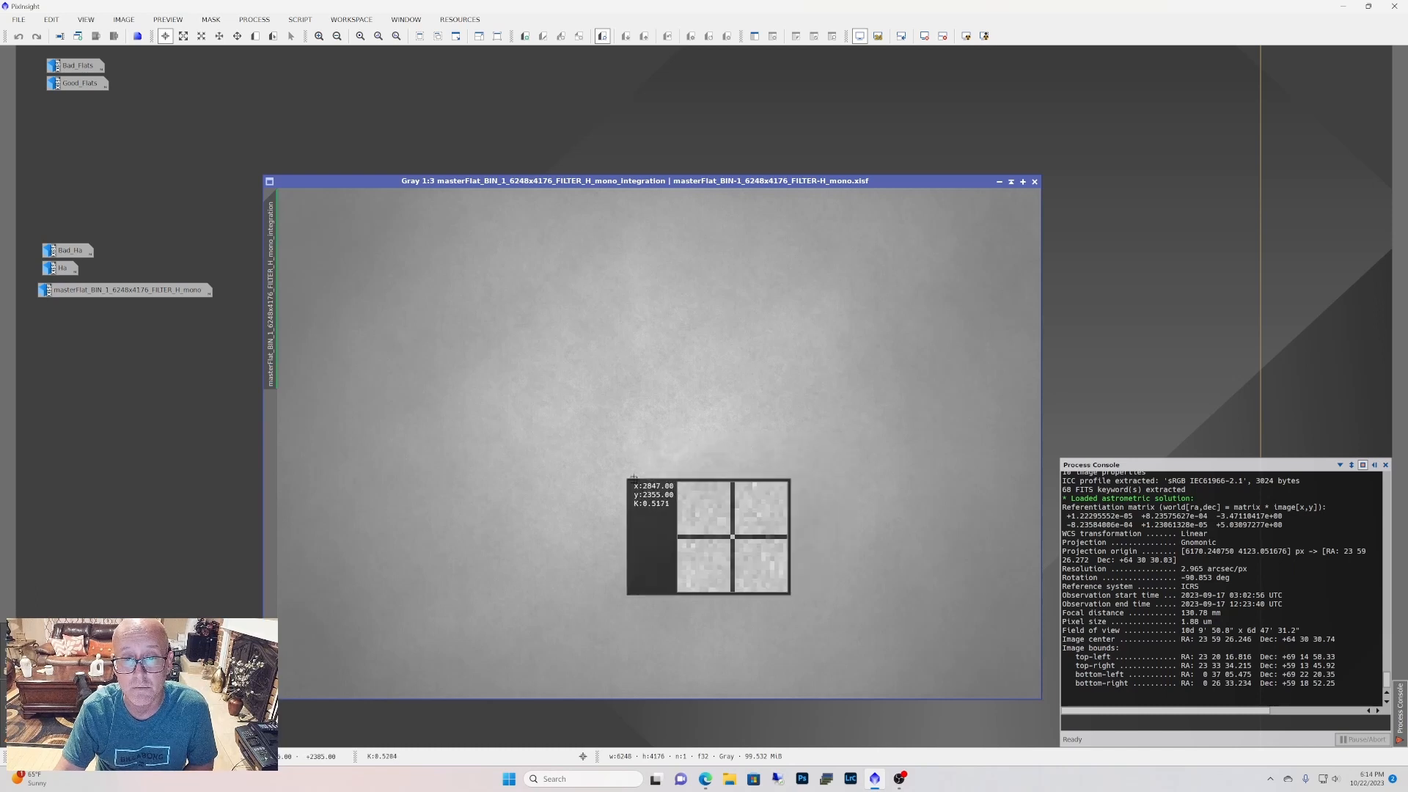
mouse_move(652, 435)
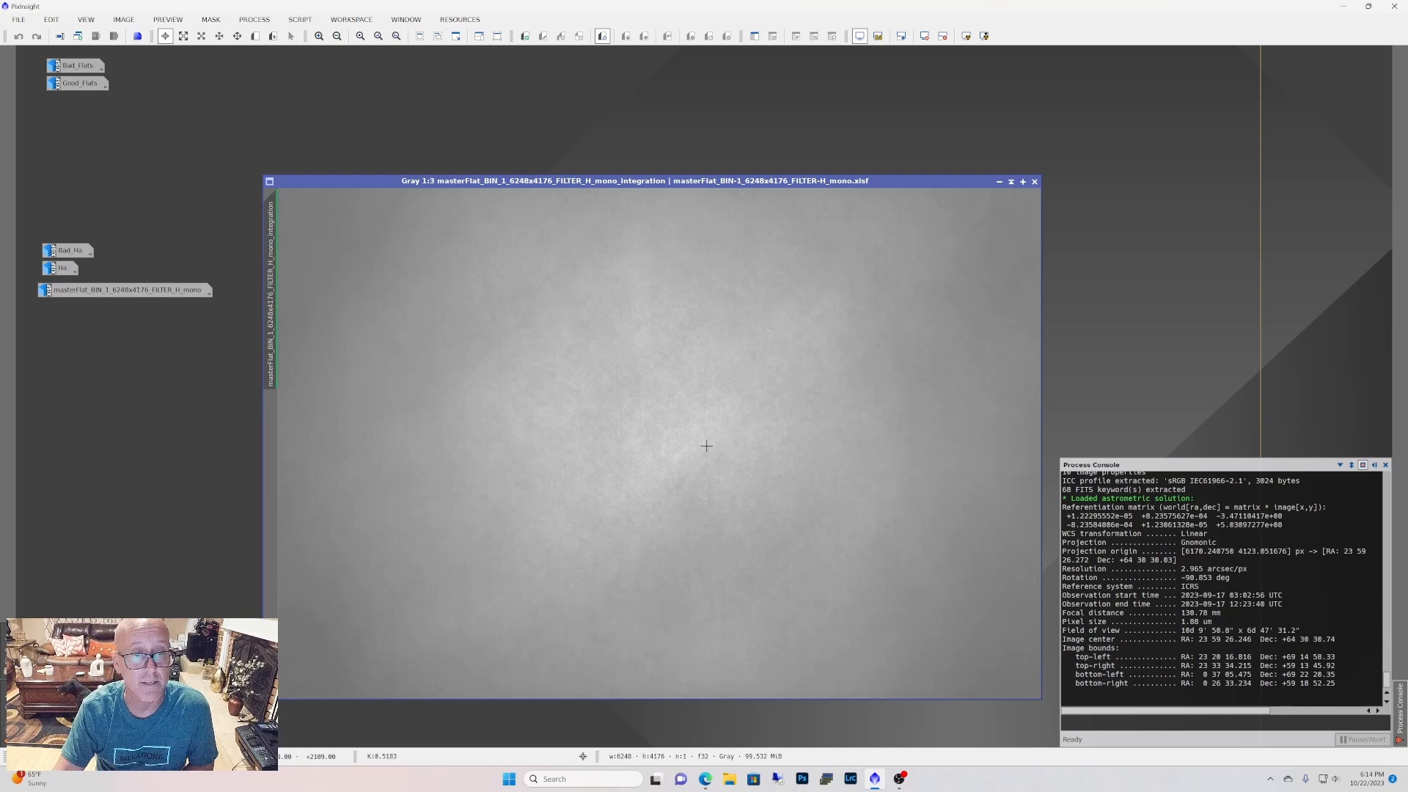
mouse_move(431, 638)
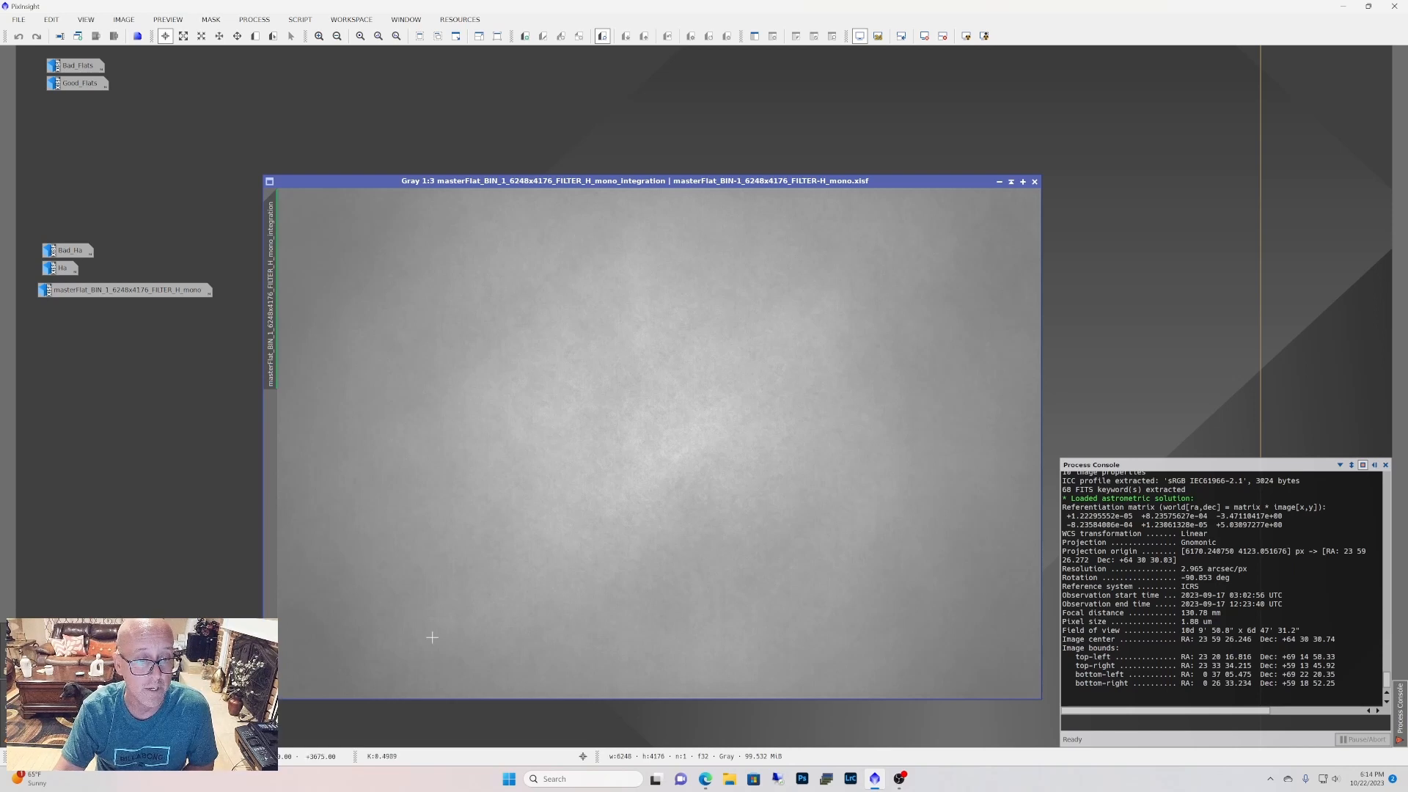
mouse_move(328, 618)
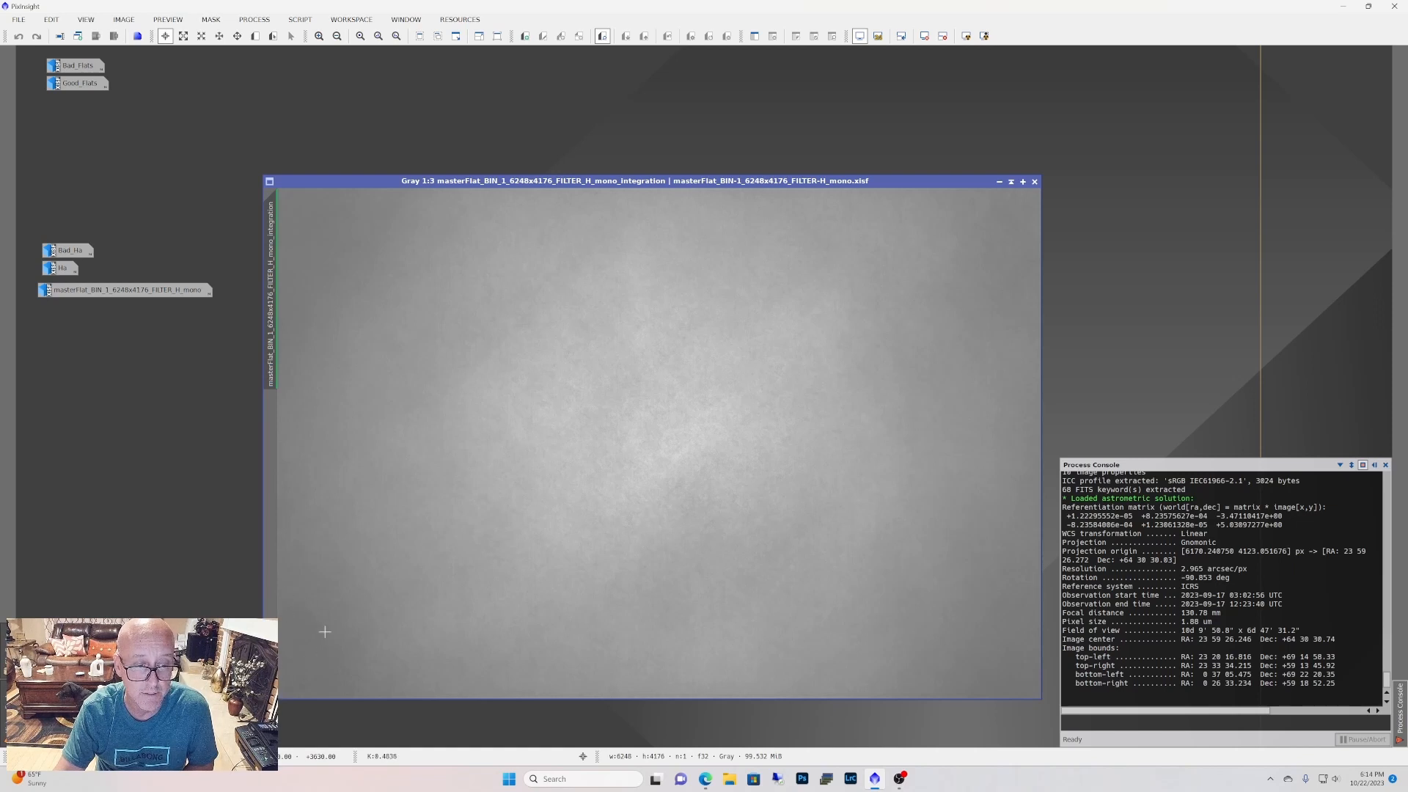
mouse_move(627, 425)
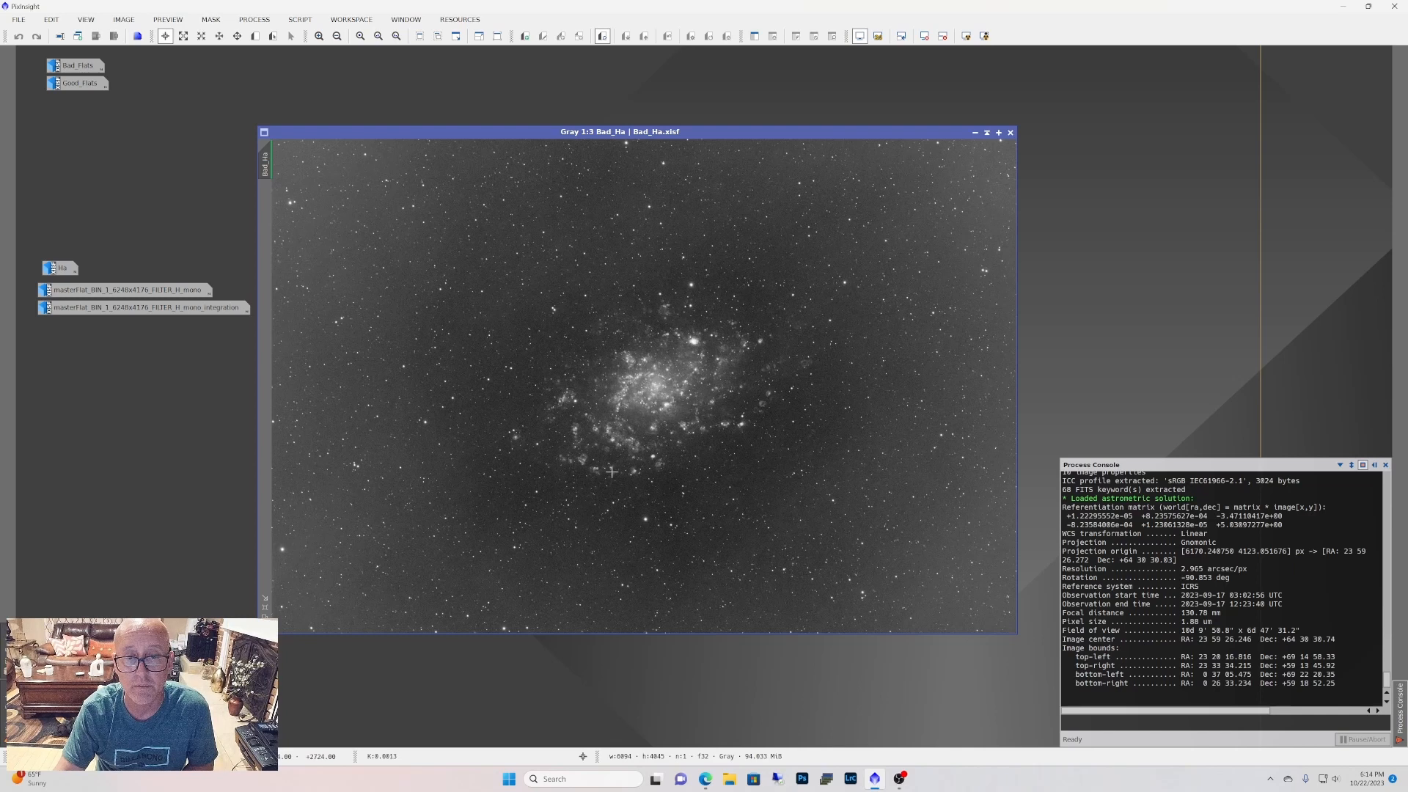
mouse_move(645, 374)
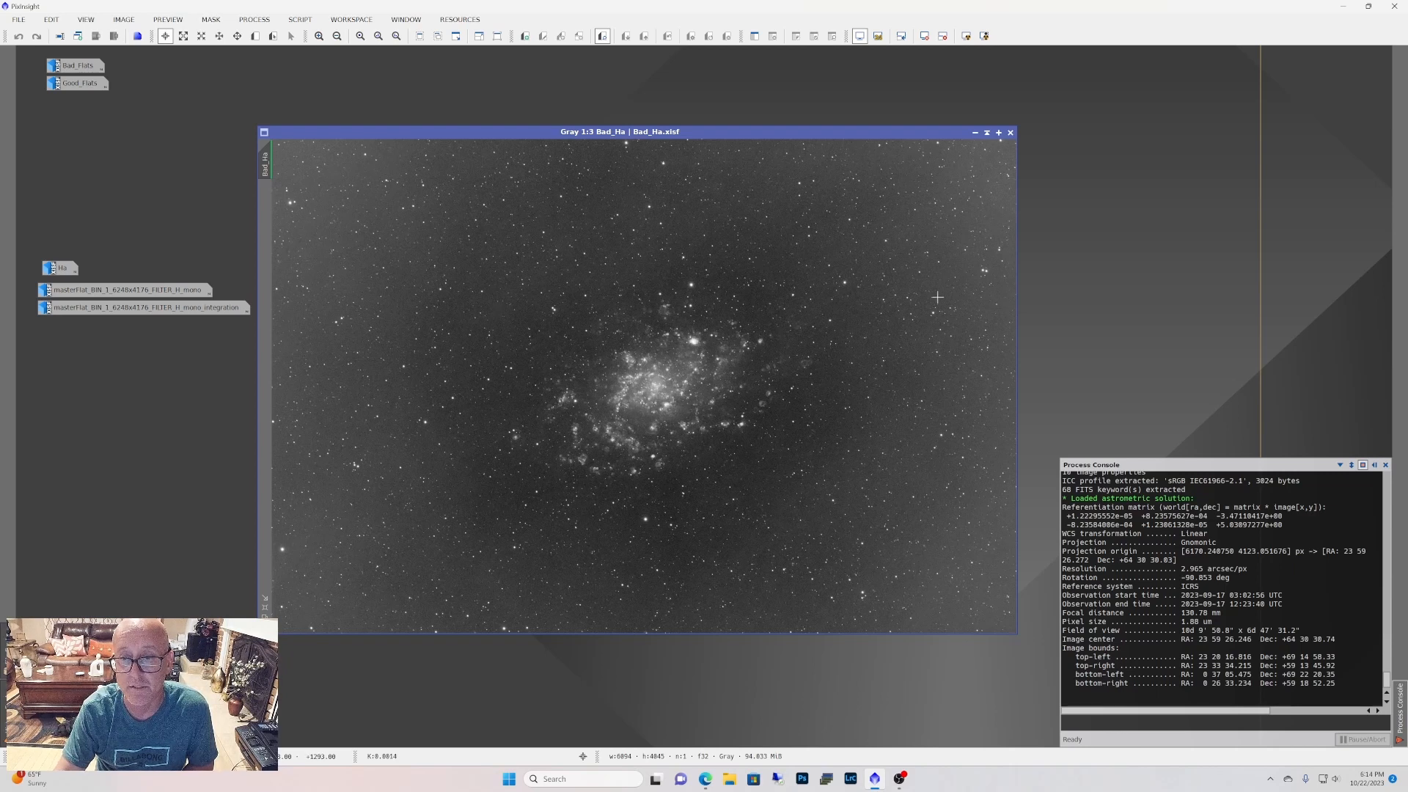
mouse_move(669, 343)
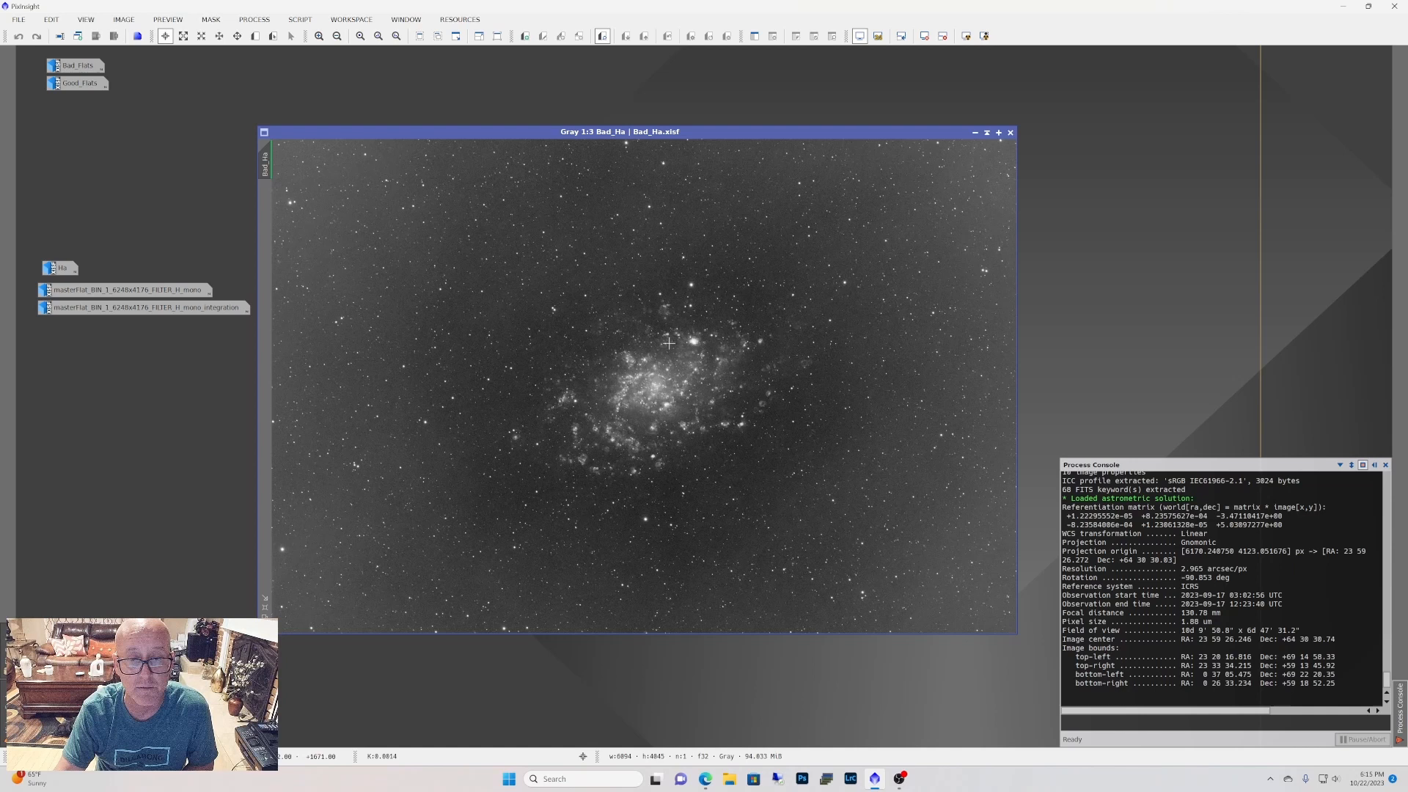
mouse_move(945, 234)
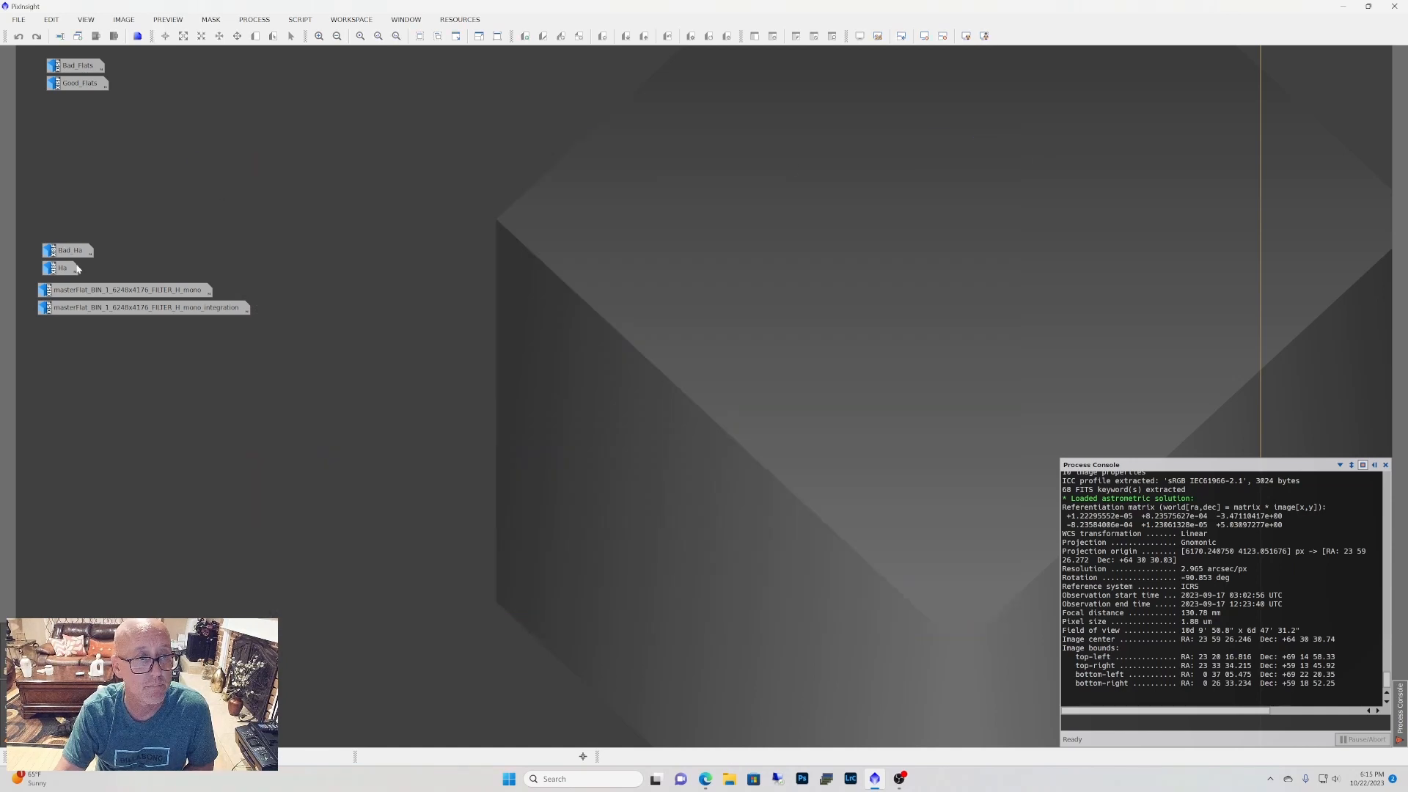
double_click(63, 267)
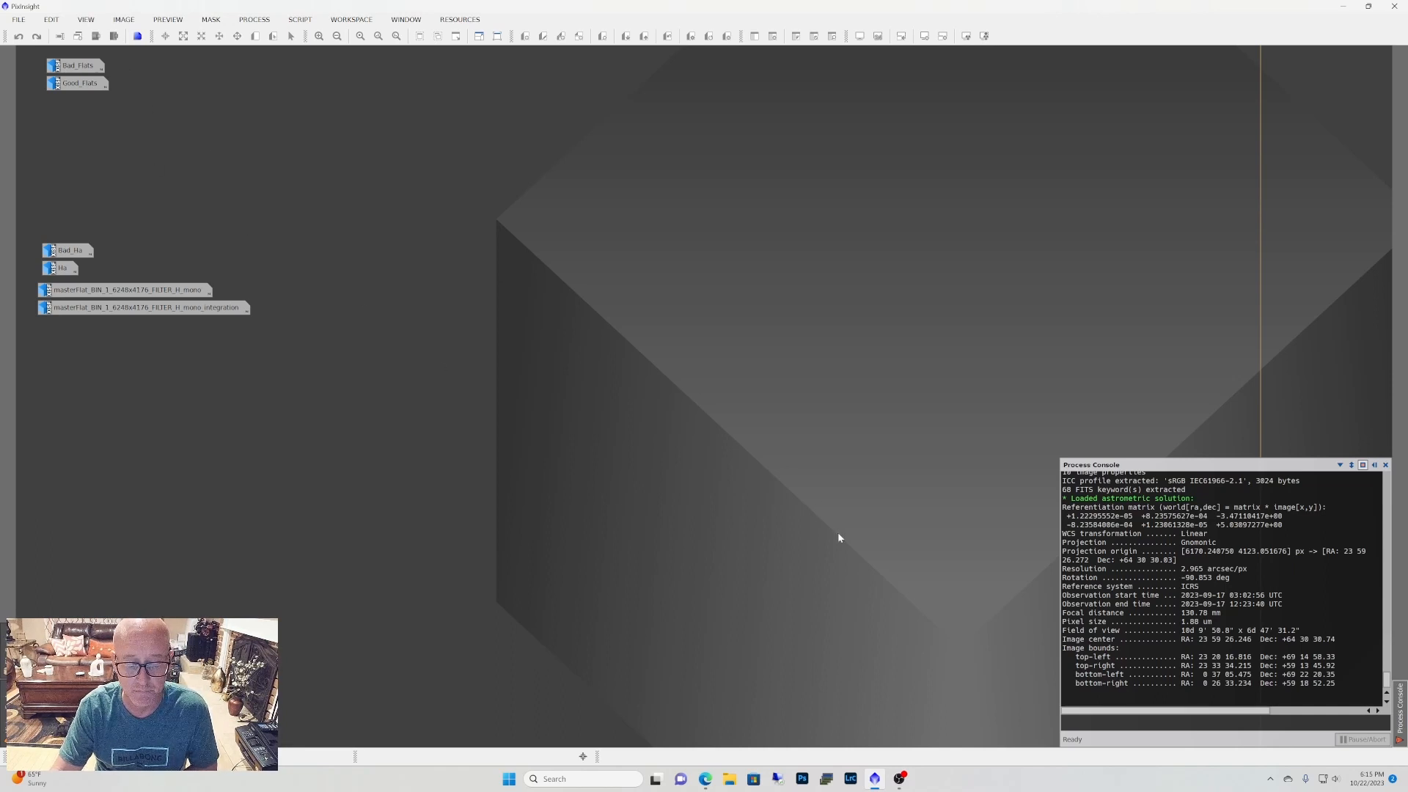
mouse_move(656, 426)
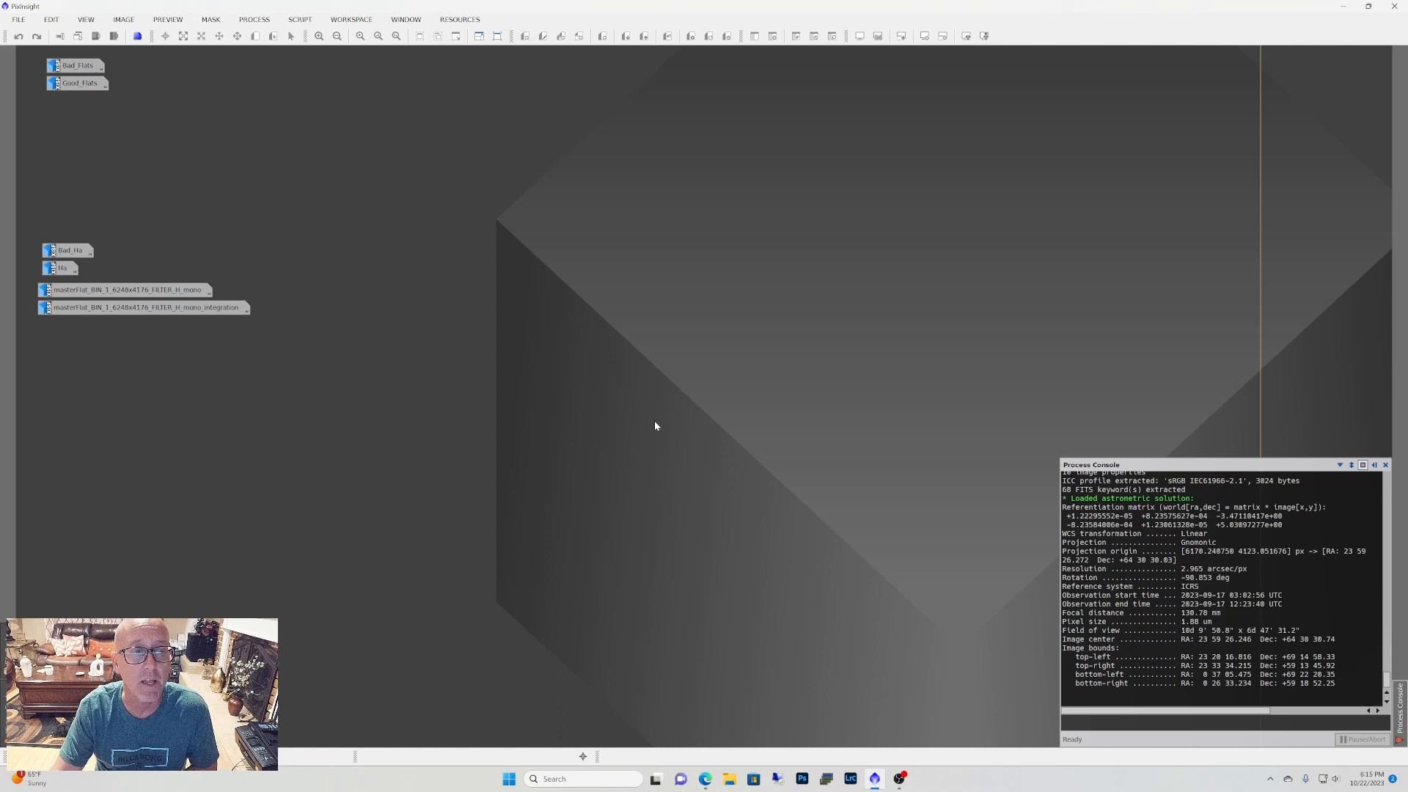
mouse_move(707, 457)
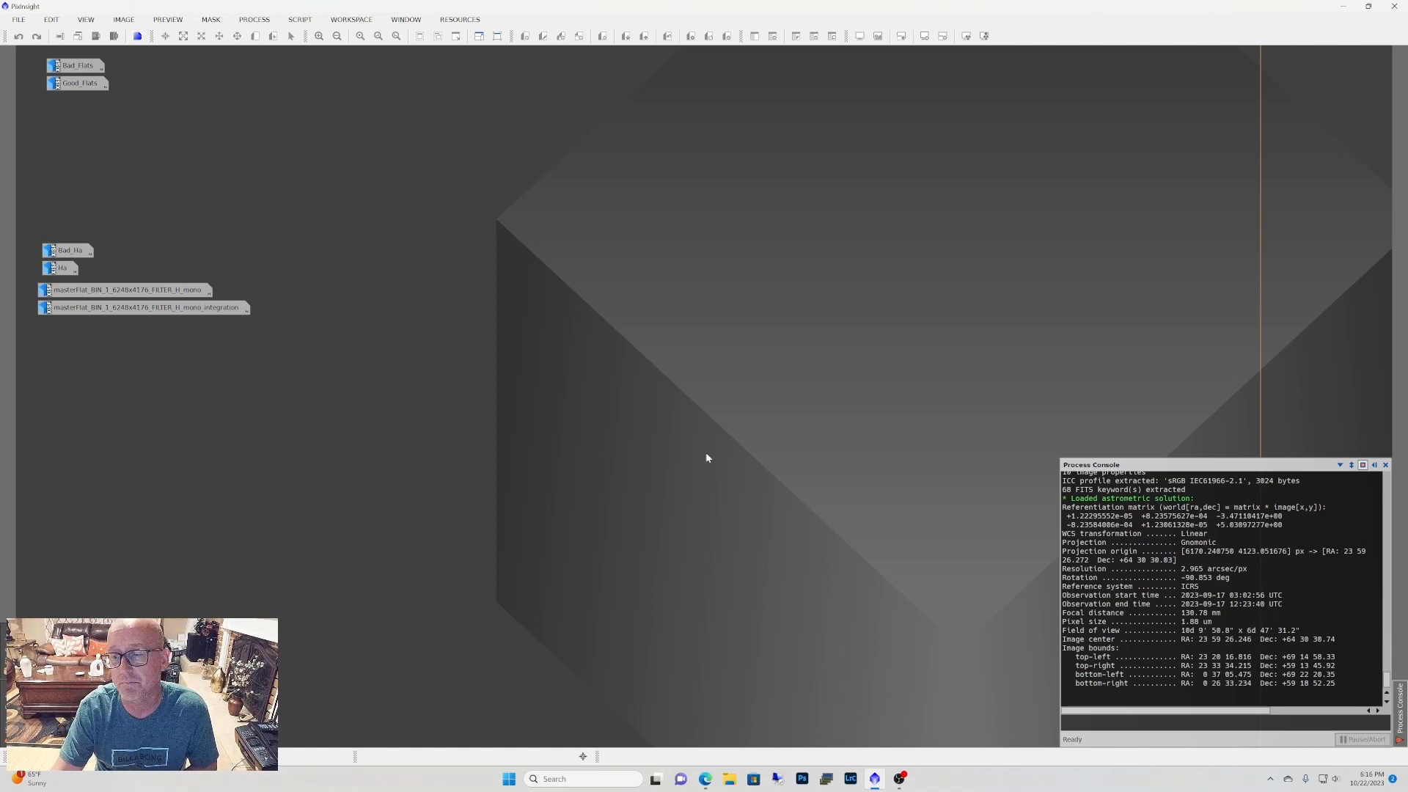
mouse_move(612, 459)
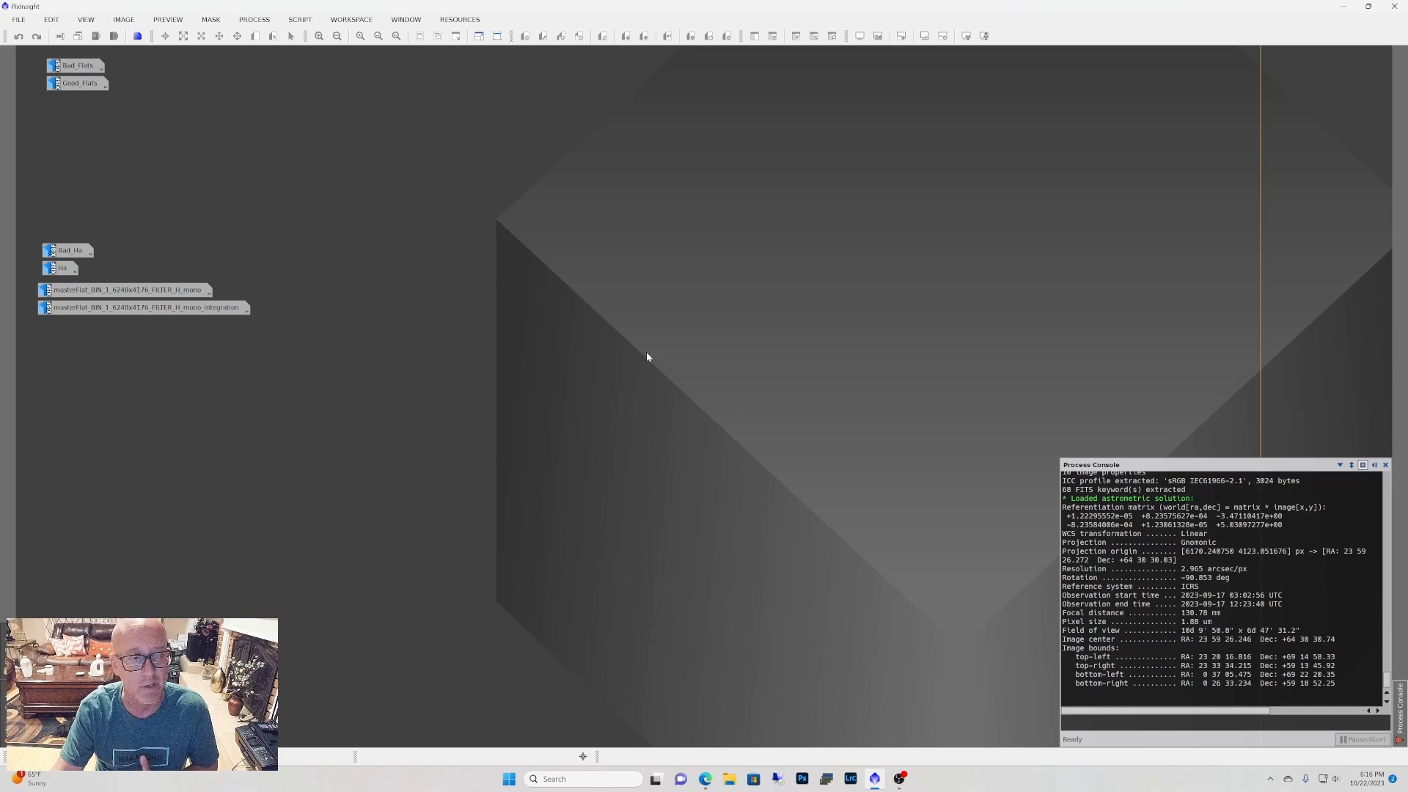
mouse_move(661, 494)
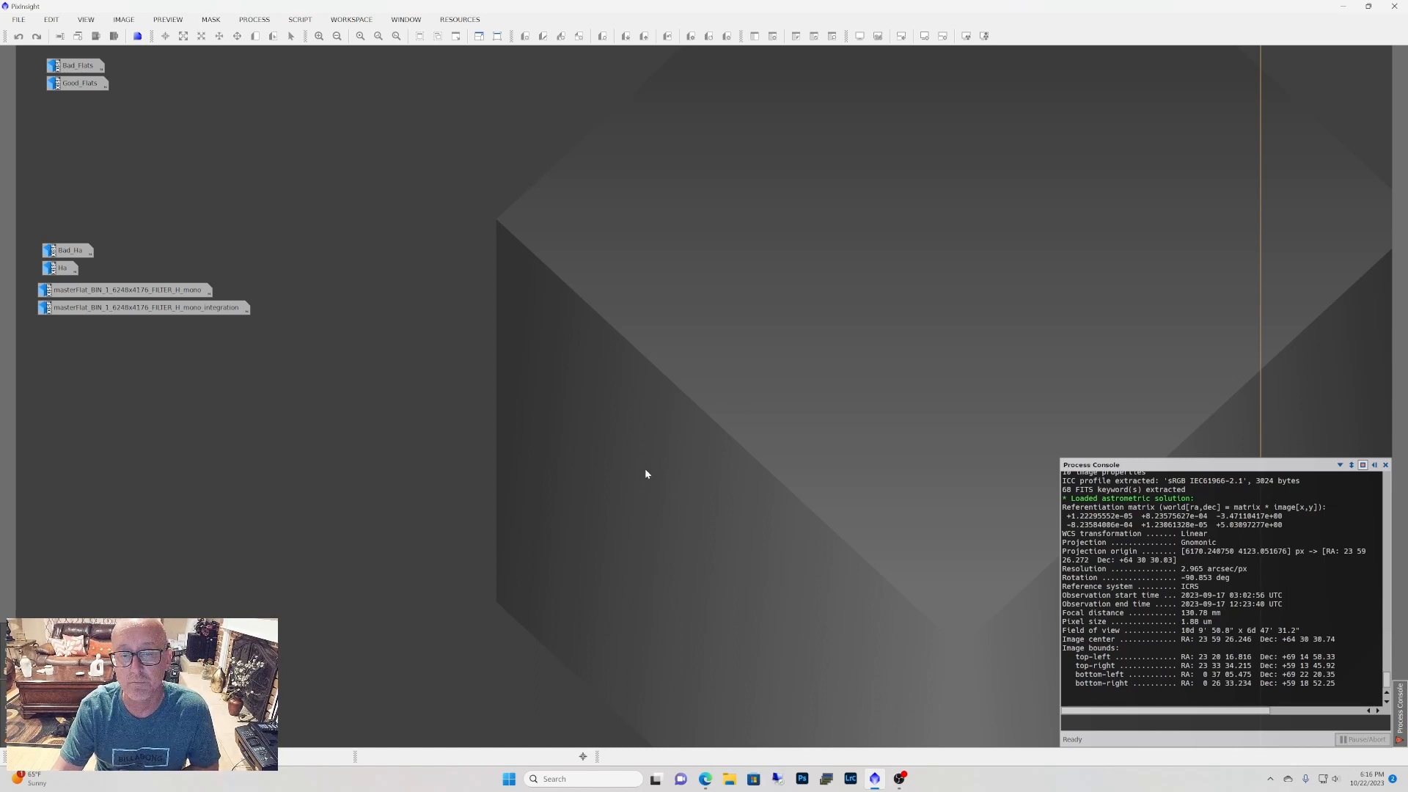
mouse_move(685, 459)
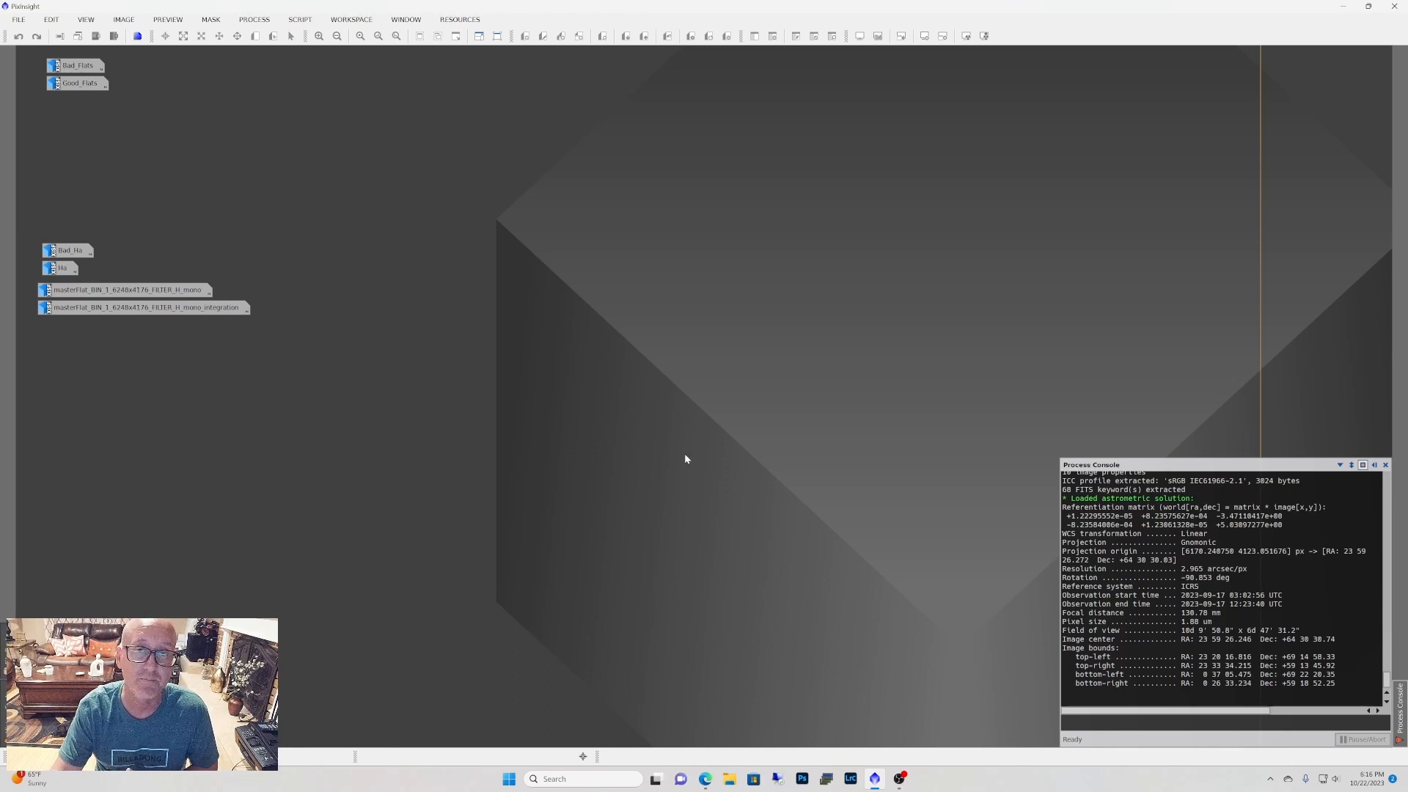